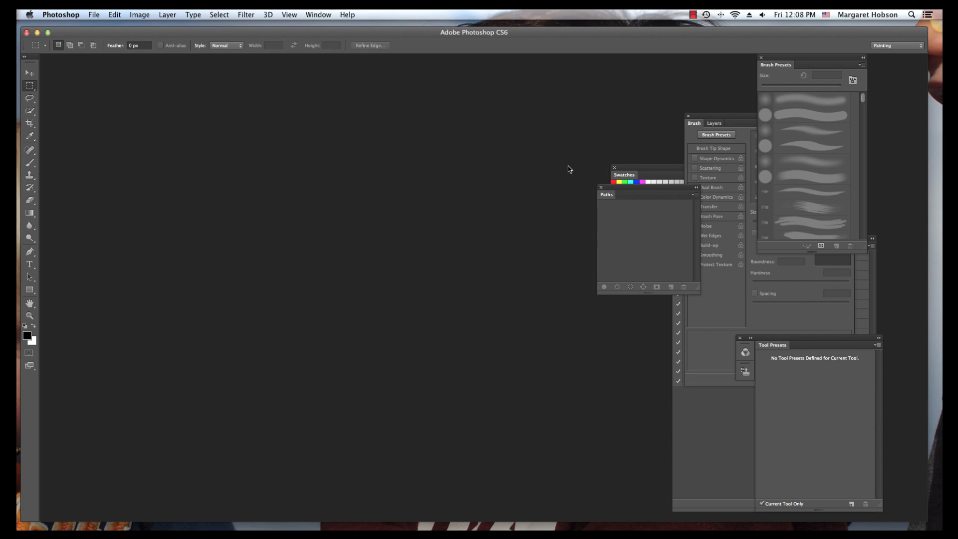
pyautogui.moveTo(87, 14)
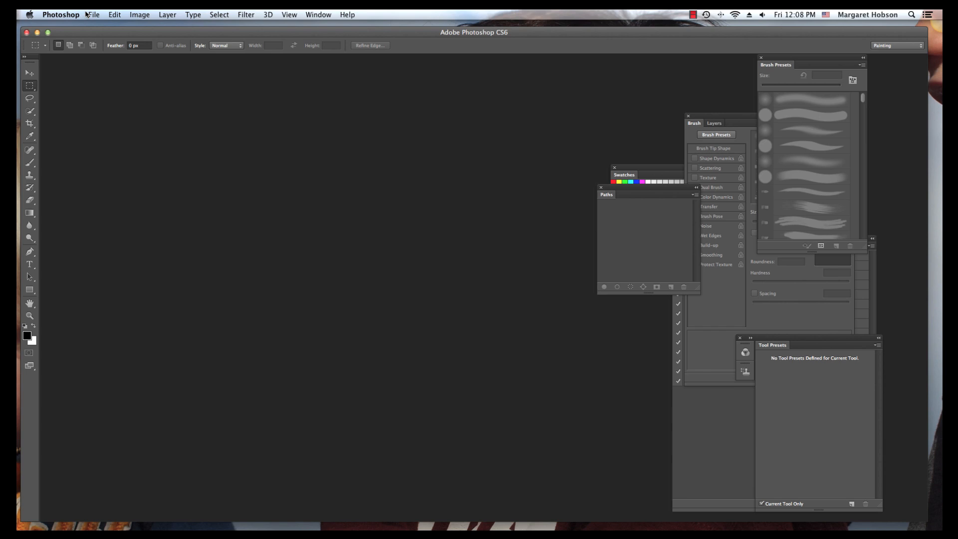
pyautogui.moveTo(103, 31)
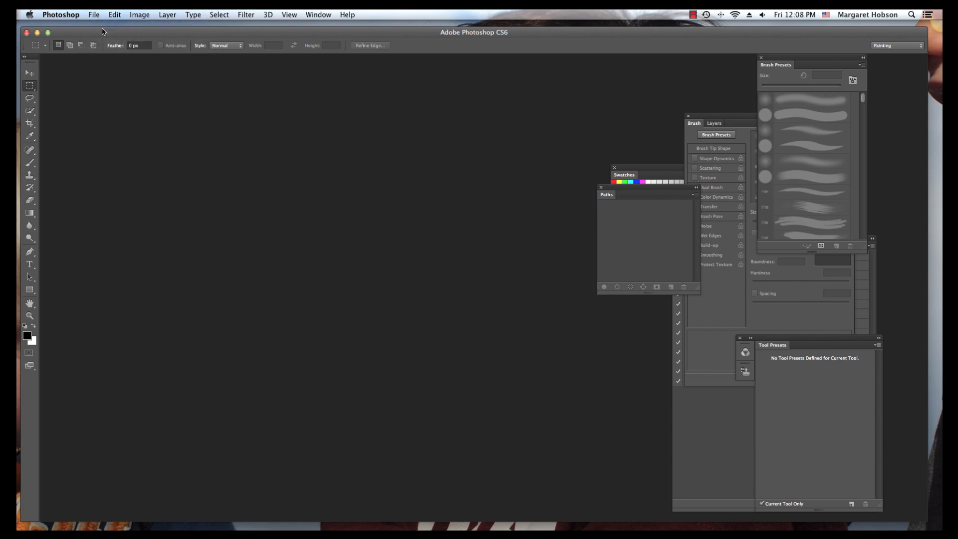
# Start a new document measured in pixels, 1920 wide by 1080 high
pyautogui.click(94, 14)
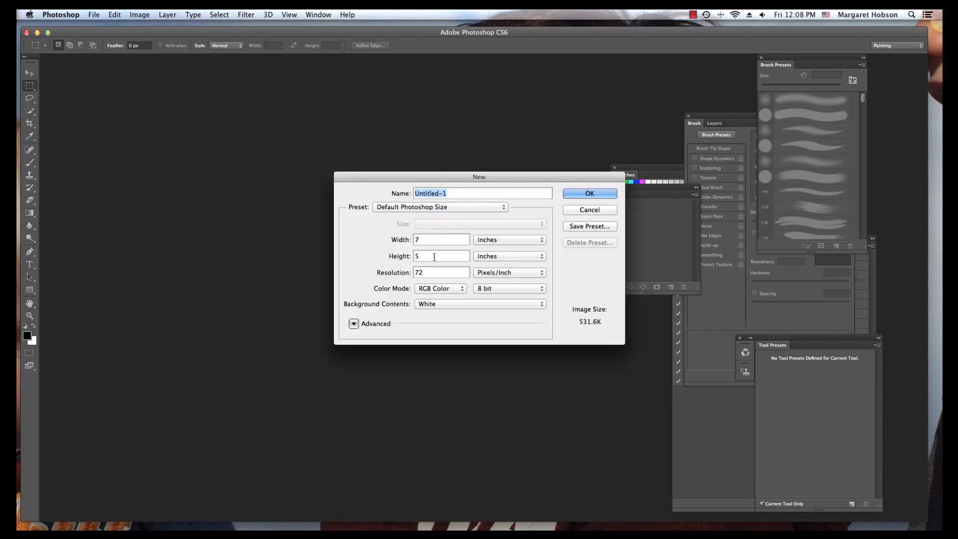
pyautogui.click(441, 273)
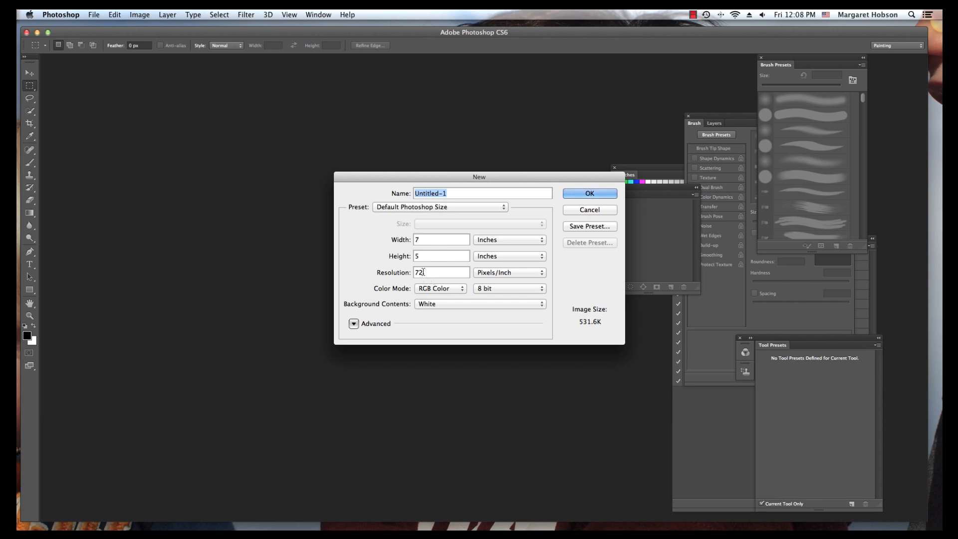
pyautogui.moveTo(416, 290)
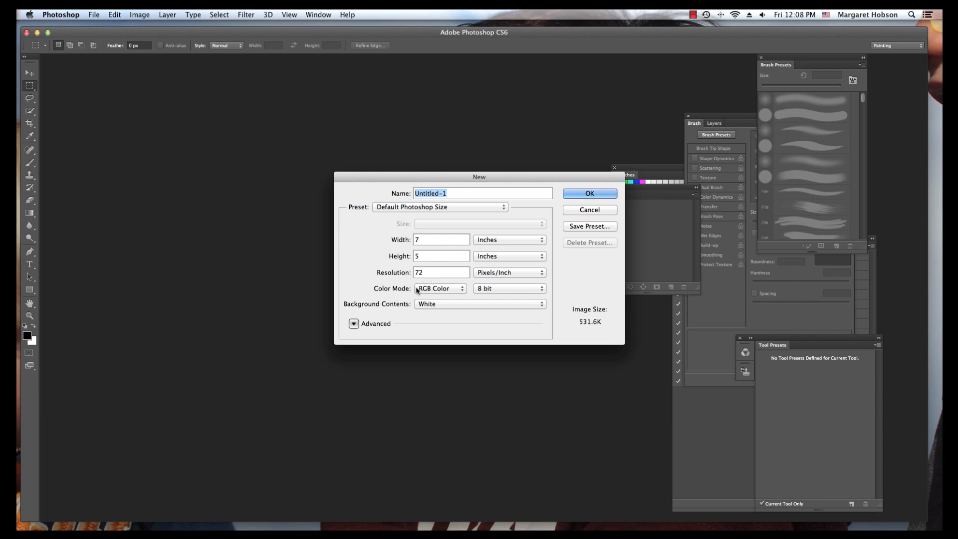
pyautogui.moveTo(447, 296)
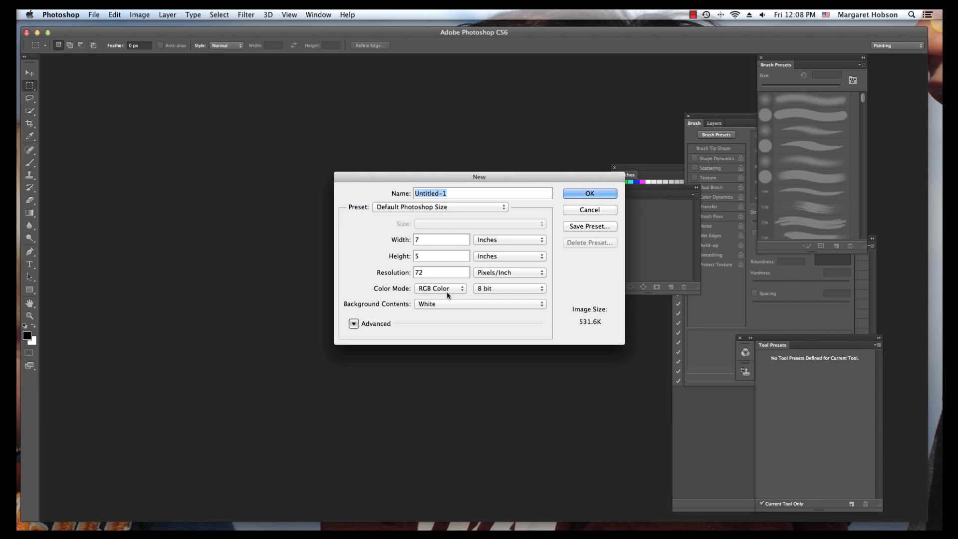
pyautogui.click(441, 240)
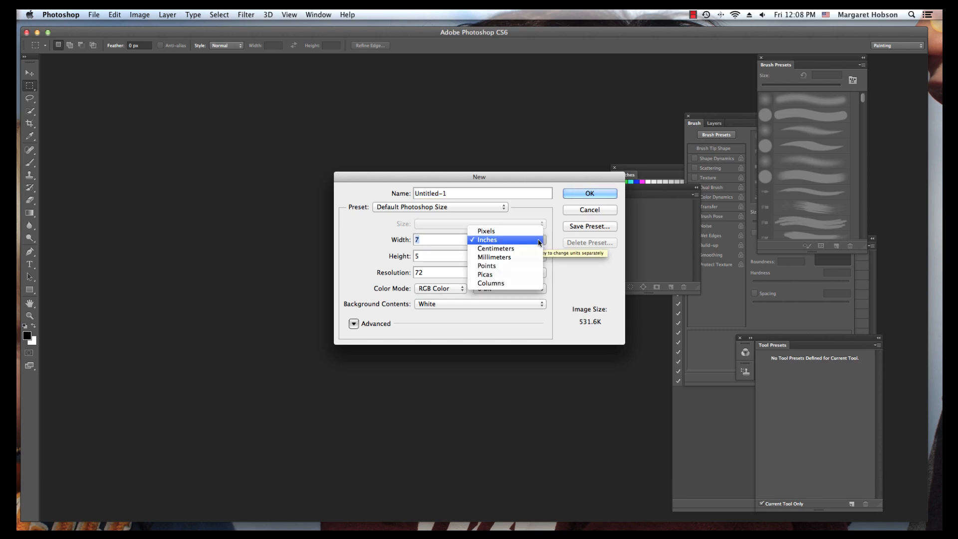
pyautogui.click(486, 230)
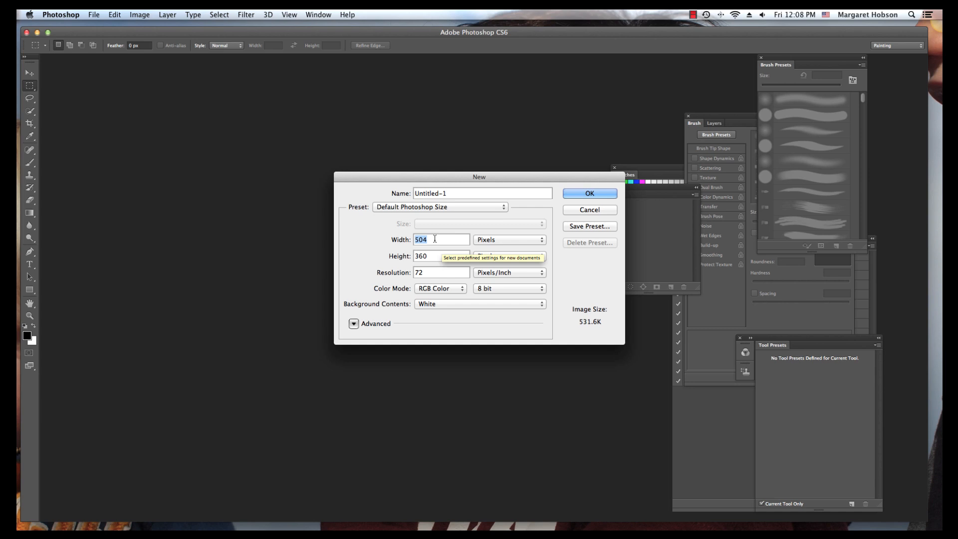
pyautogui.moveTo(435, 238)
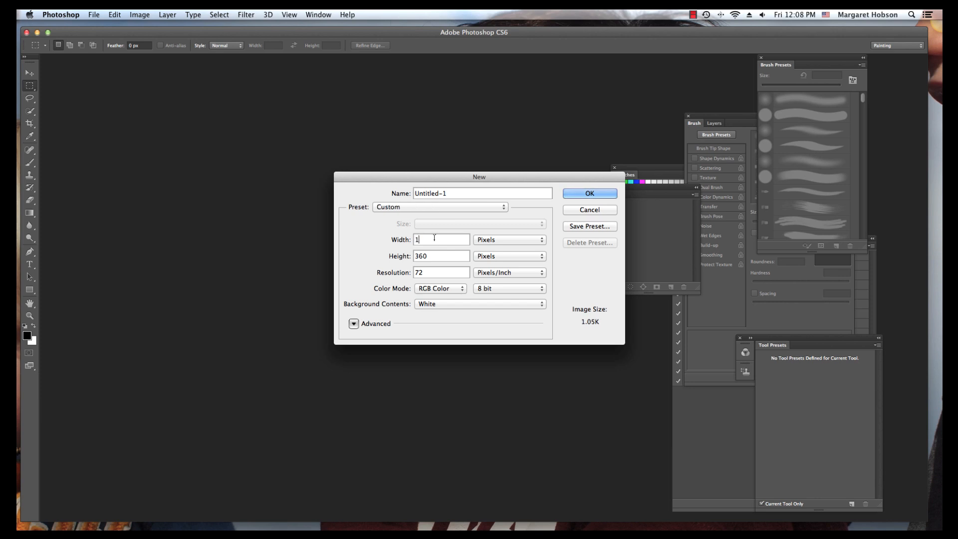
pyautogui.write('1920')
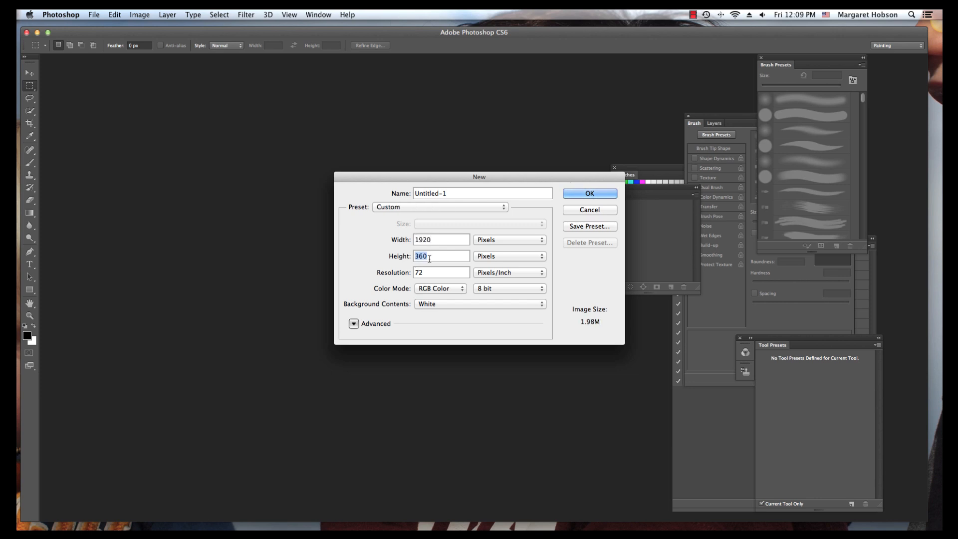
pyautogui.write('1080')
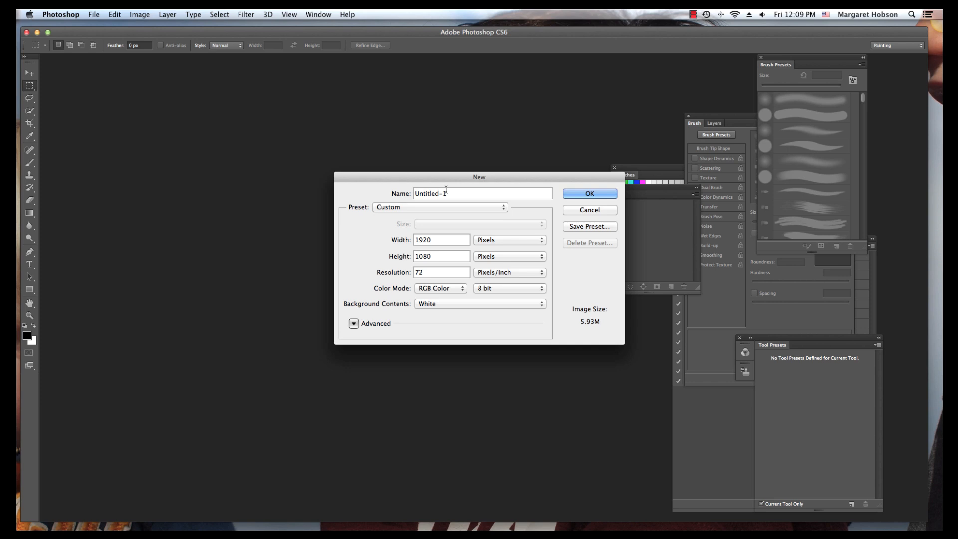
# Replace the document name with 'background', correcting the typo
pyautogui.tripleClick(481, 193)
pyautogui.write('bakcg')
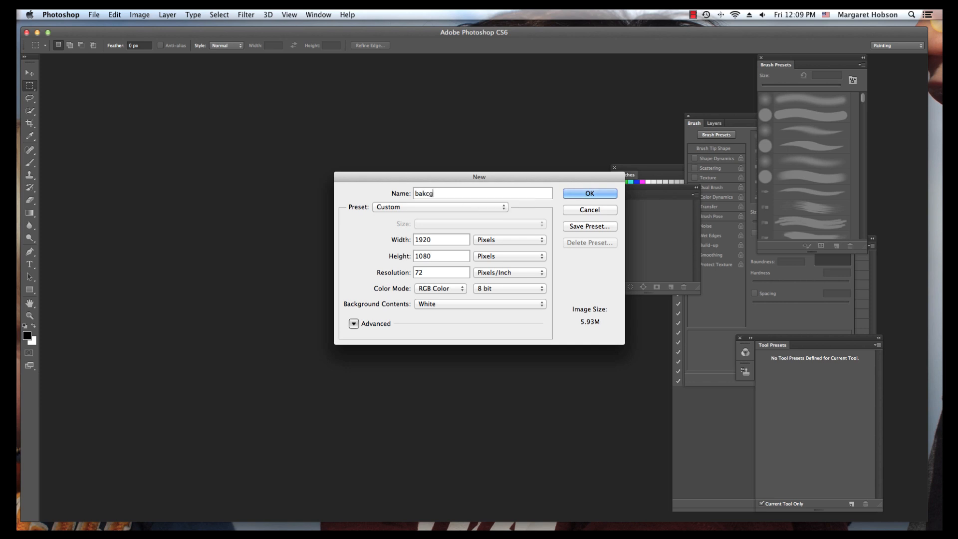
pyautogui.write('round')
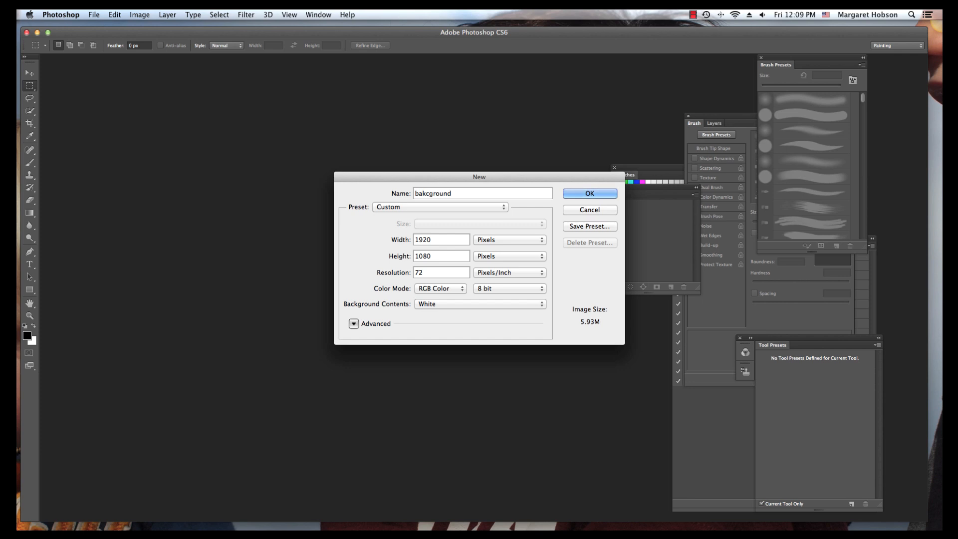
pyautogui.press('Backspace')
pyautogui.write('c')
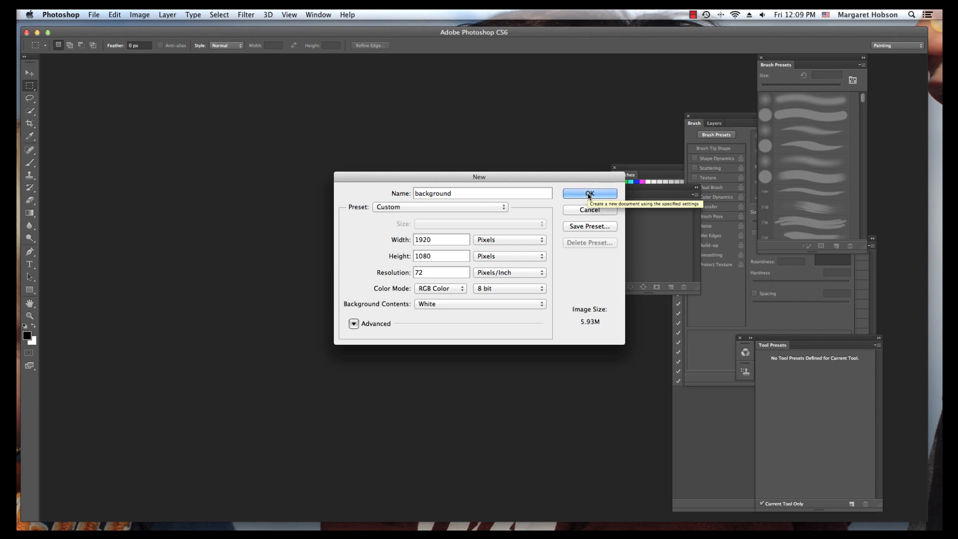
# Create the blank white 1920×1080 'background' document and activate the Brush tool
pyautogui.click(589, 193)
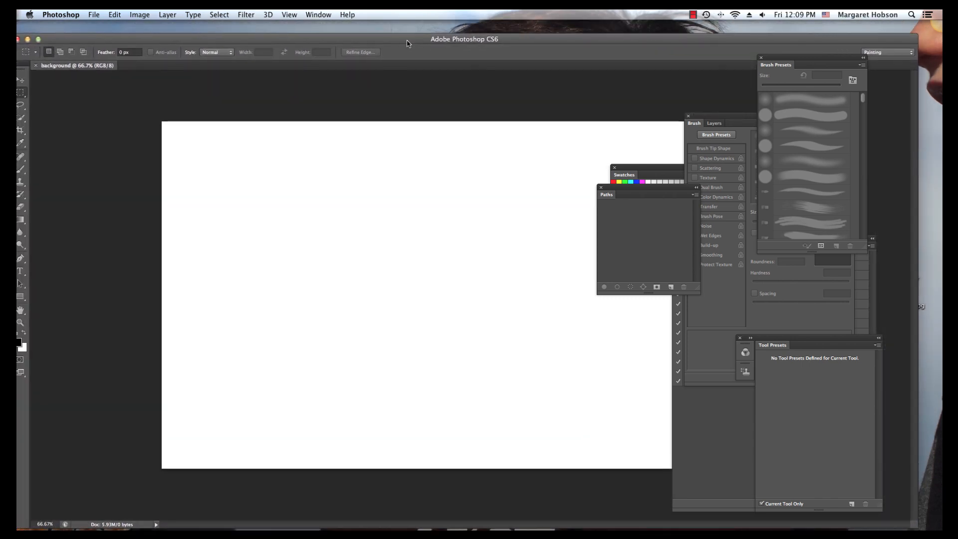
pyautogui.click(20, 310)
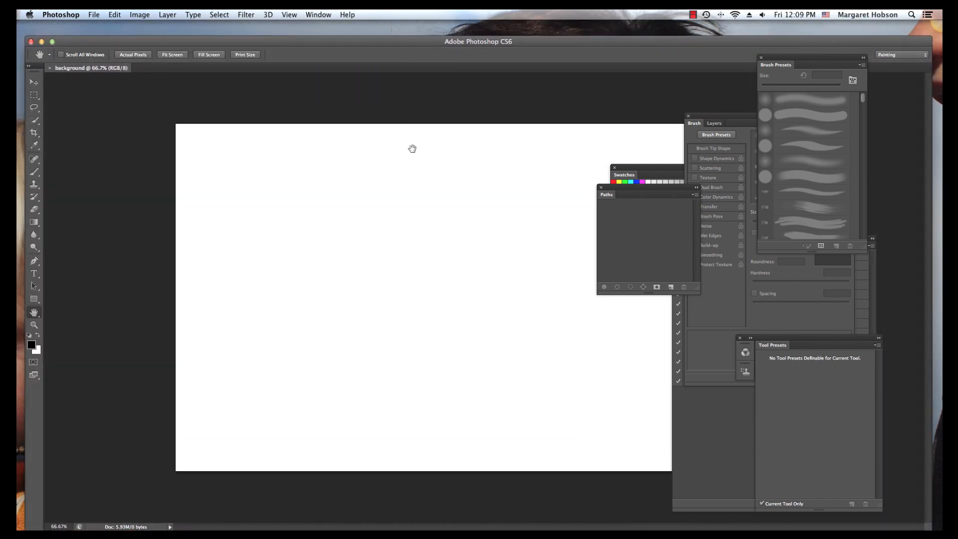
pyautogui.moveTo(314, 163)
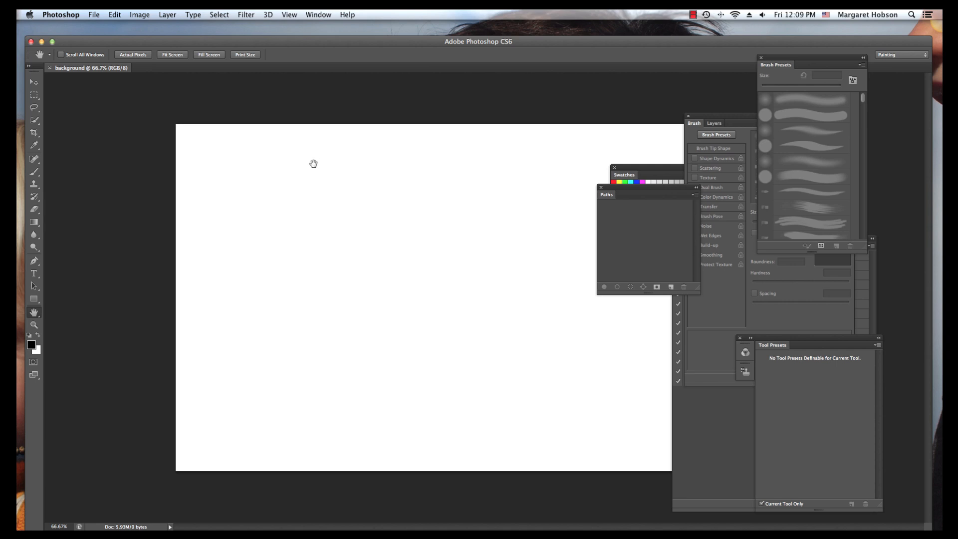
pyautogui.moveTo(647, 54)
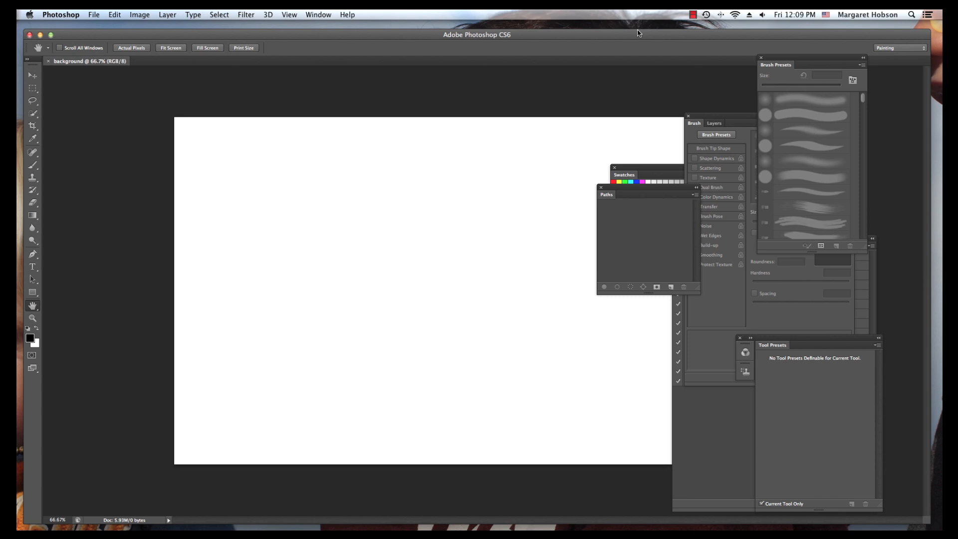
pyautogui.moveTo(871, 116)
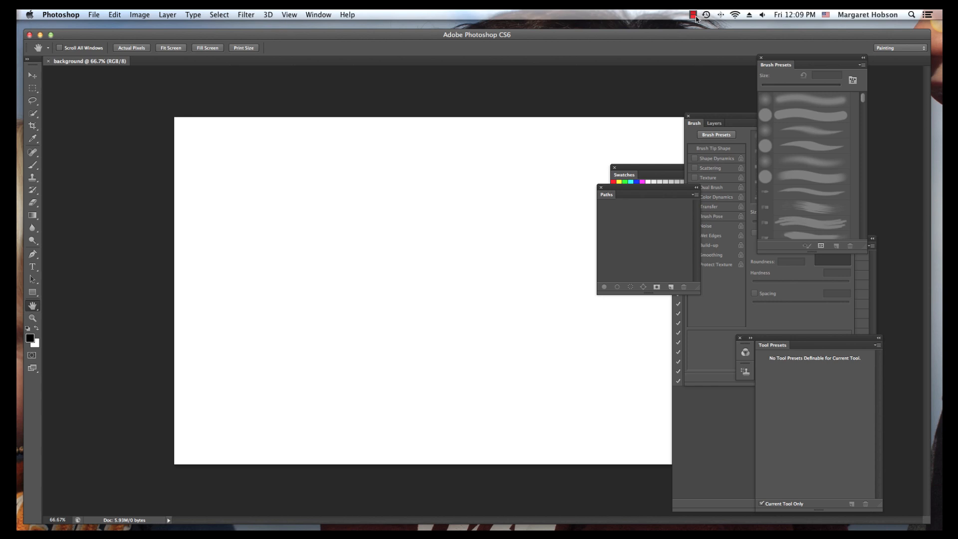
pyautogui.click(693, 14)
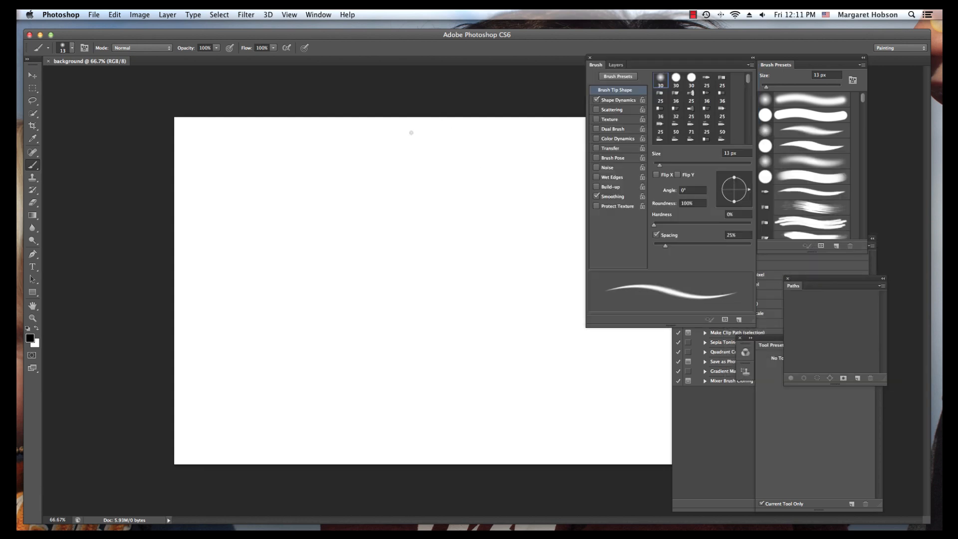
pyautogui.moveTo(324, 81)
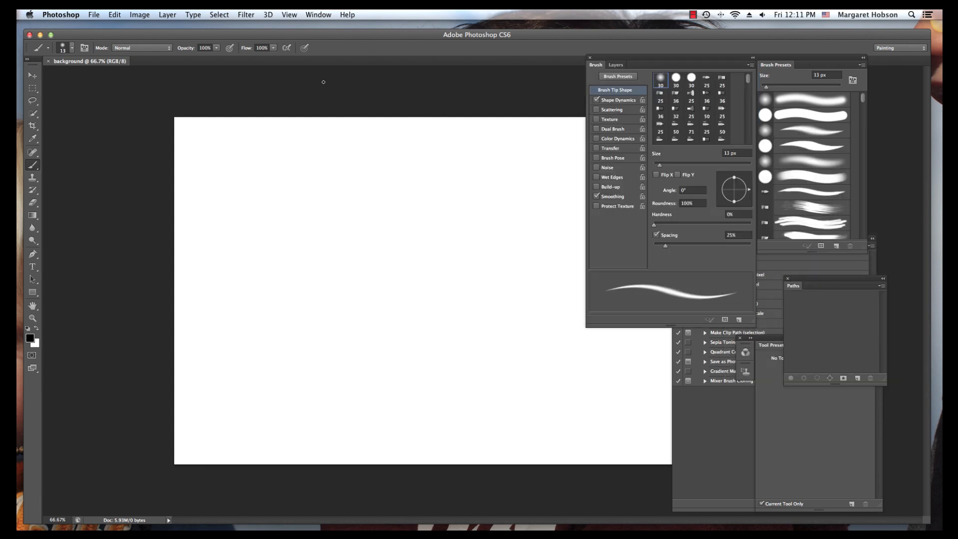
# Fill the whole canvas with web-safe pale green #ccffcc via Edit > Fill
pyautogui.click(114, 14)
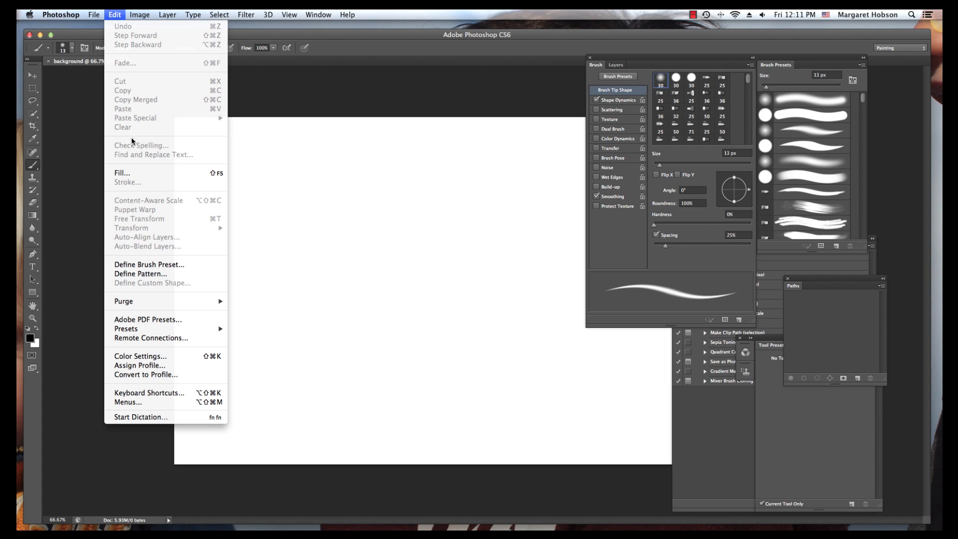
pyautogui.click(121, 173)
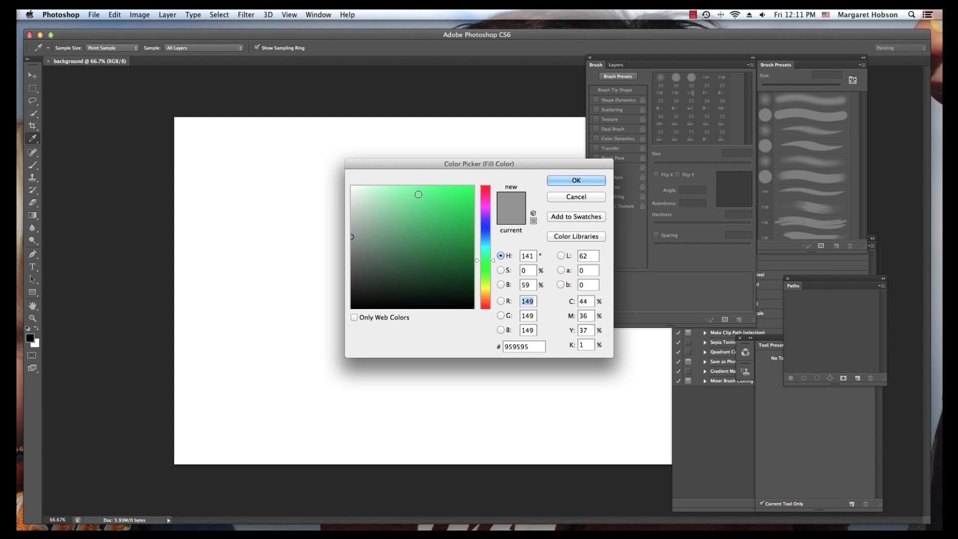
pyautogui.click(373, 188)
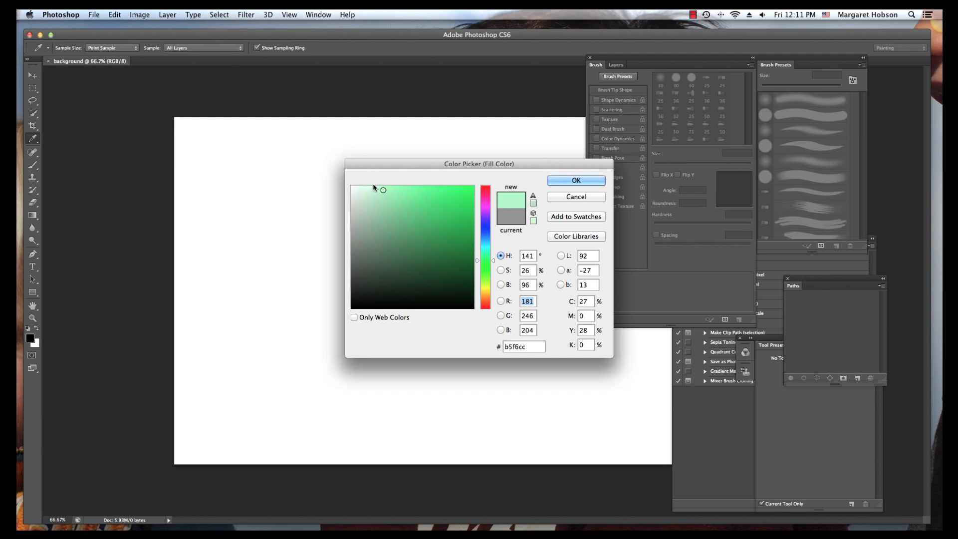
pyautogui.click(378, 283)
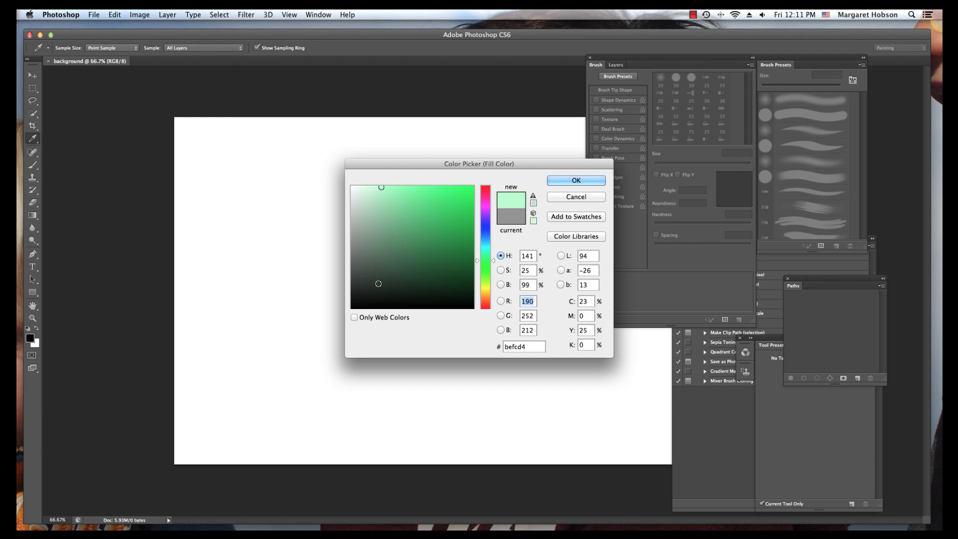
pyautogui.click(354, 317)
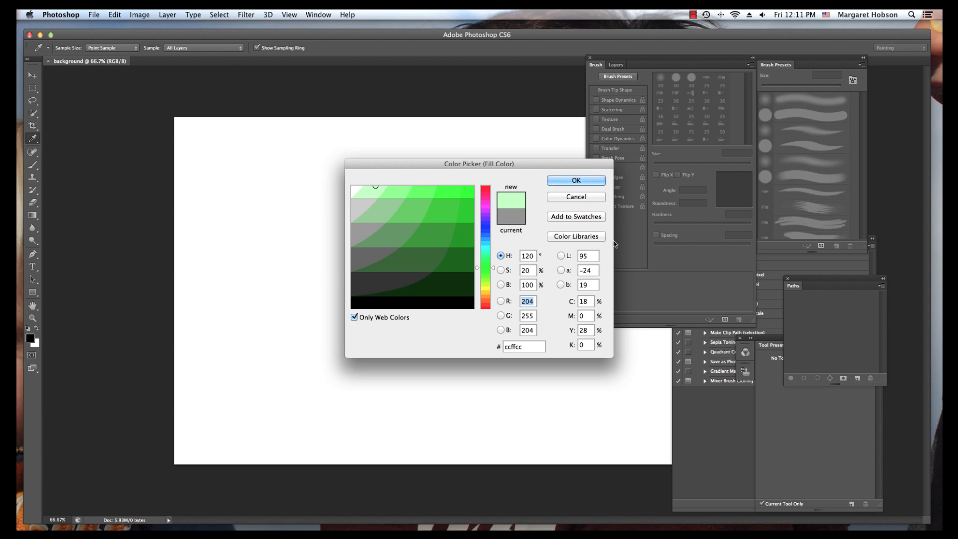
pyautogui.click(575, 179)
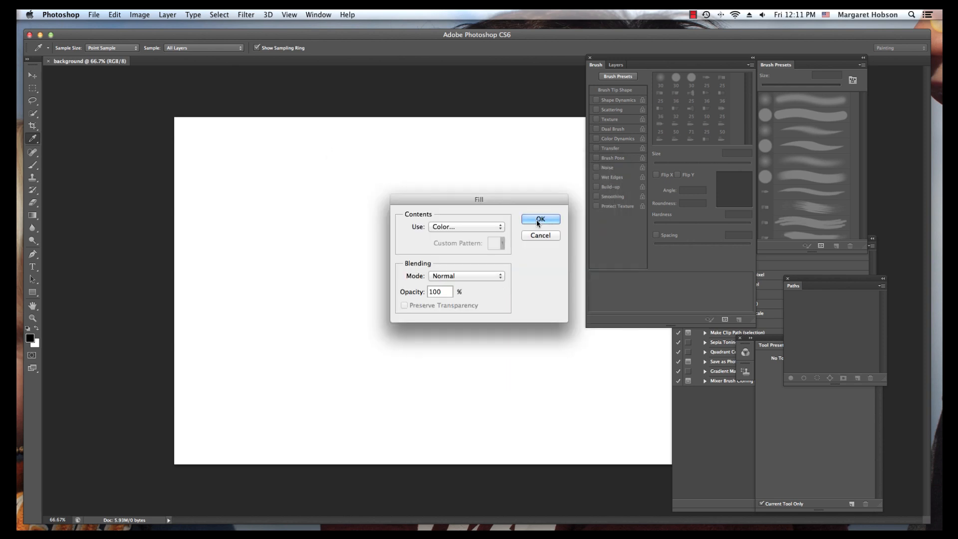
pyautogui.click(540, 219)
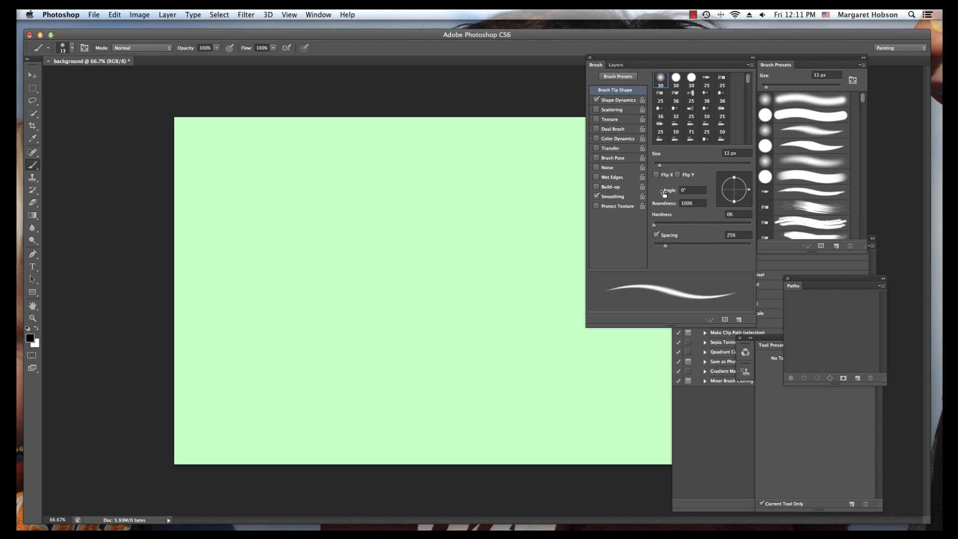
pyautogui.moveTo(17, 165)
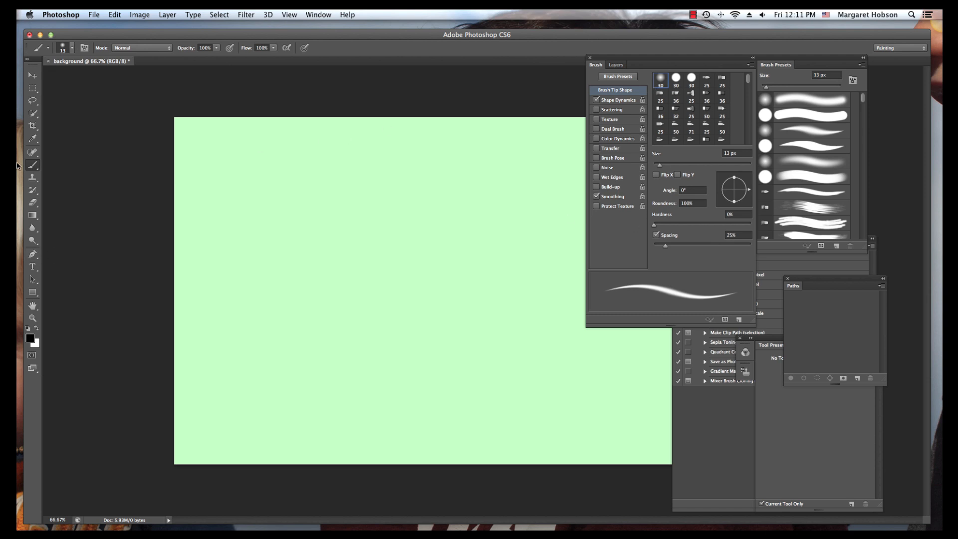
pyautogui.moveTo(137, 166)
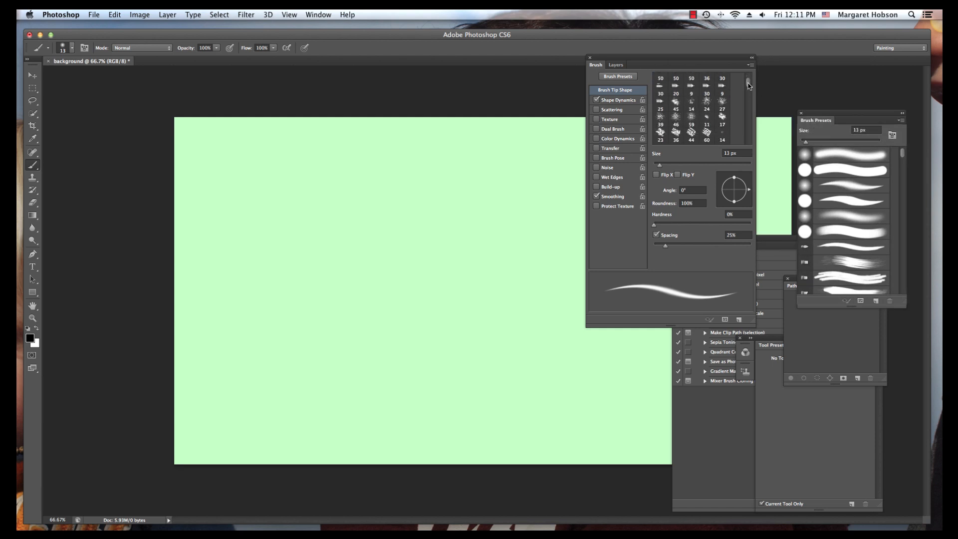
# Choose an irregular textured brush tip and enlarge it to 237 px
pyautogui.scroll(-3)
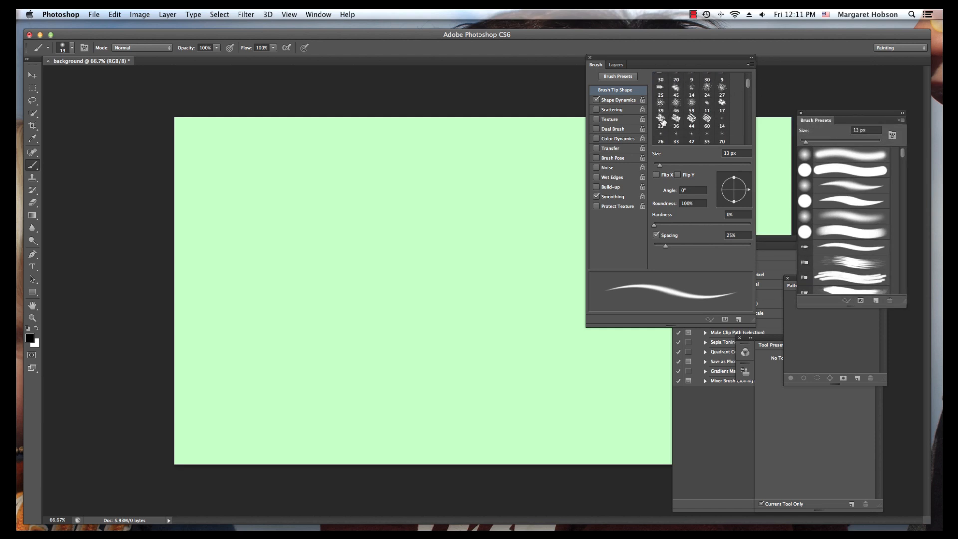
pyautogui.click(660, 118)
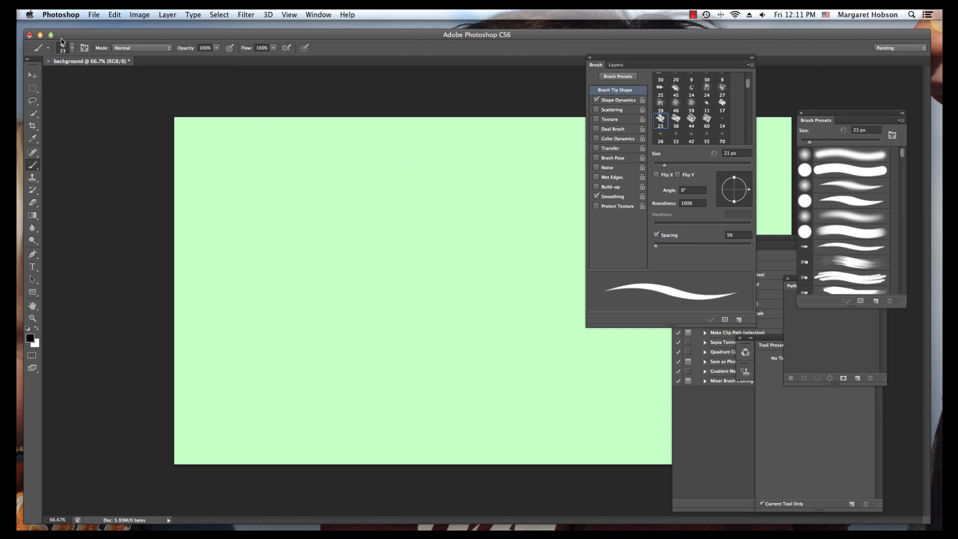
pyautogui.click(72, 48)
pyautogui.write('97')
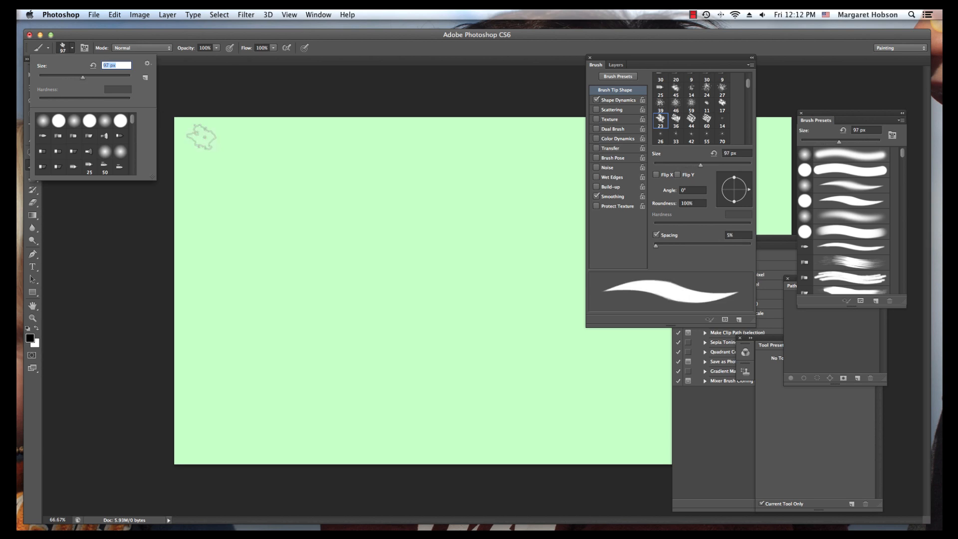
pyautogui.moveTo(83, 78); pyautogui.dragTo(81, 77)
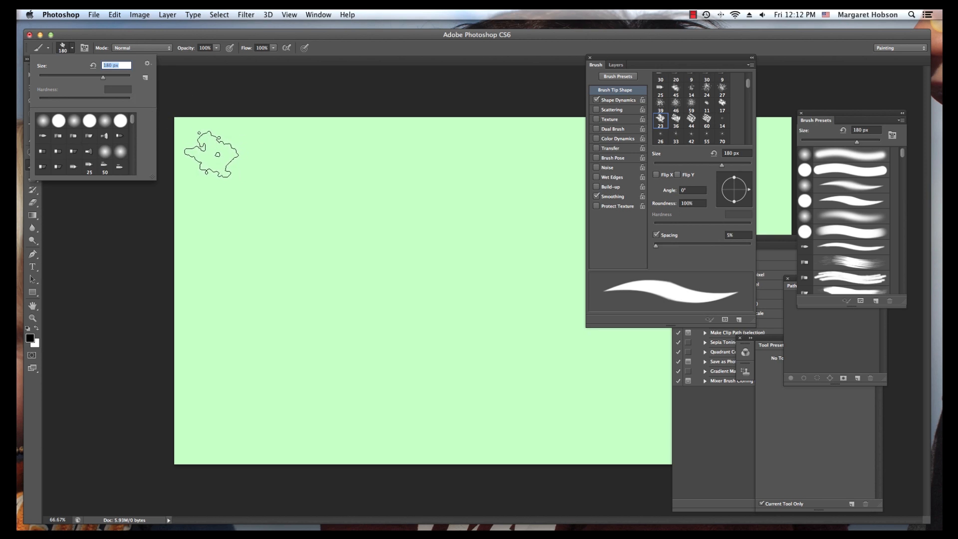
pyautogui.moveTo(102, 78); pyautogui.dragTo(110, 77)
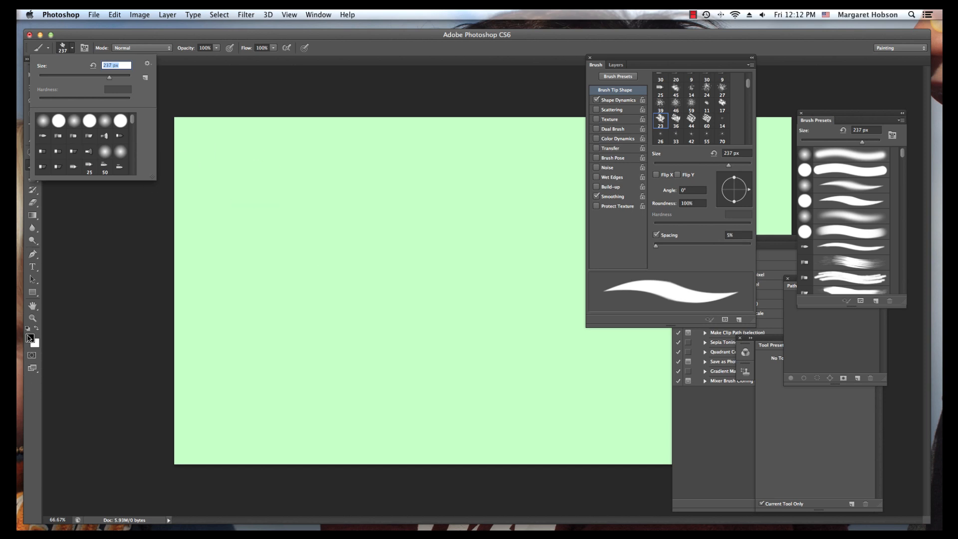
# Set the foreground to pale yellow-green #ccff99, paint the upper left, then pick another tip at 100 px
pyautogui.click(29, 333)
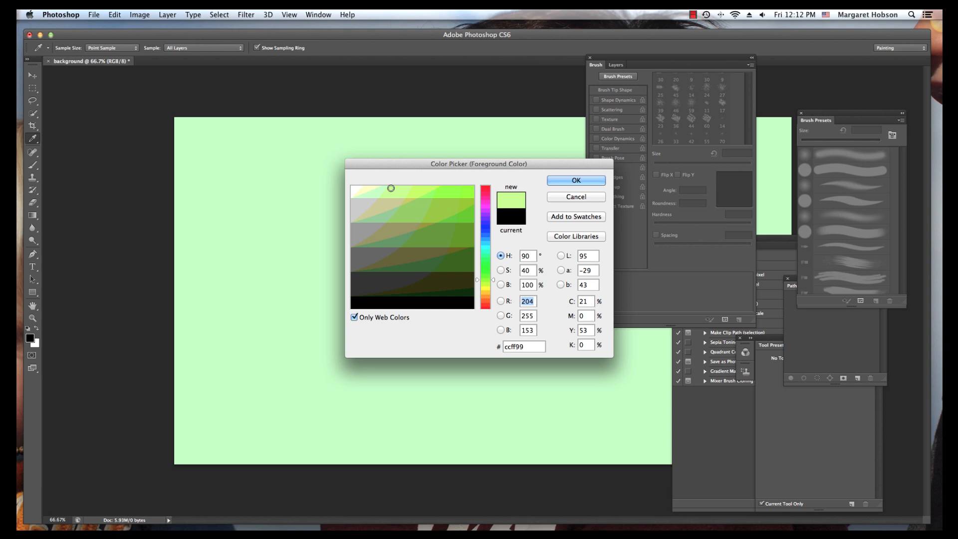
pyautogui.click(575, 181)
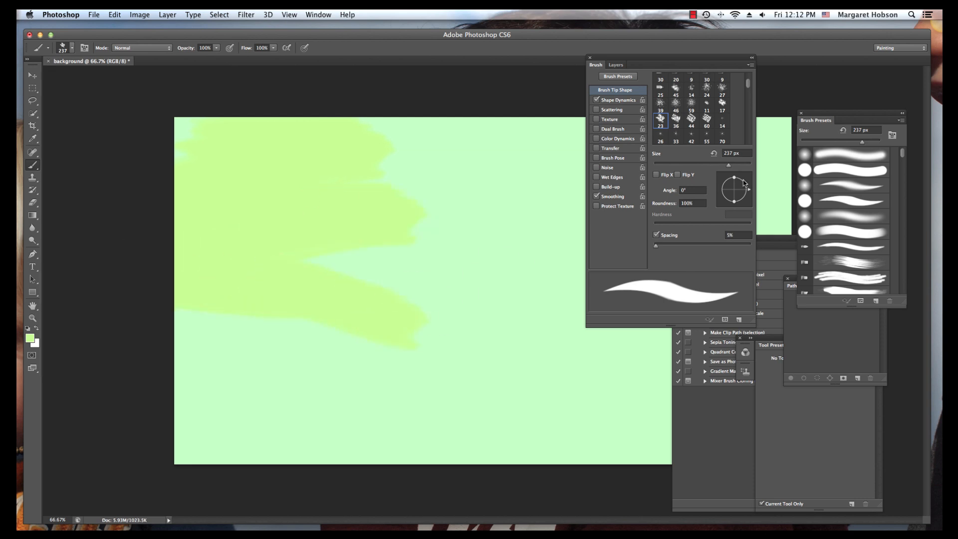
pyautogui.click(691, 119)
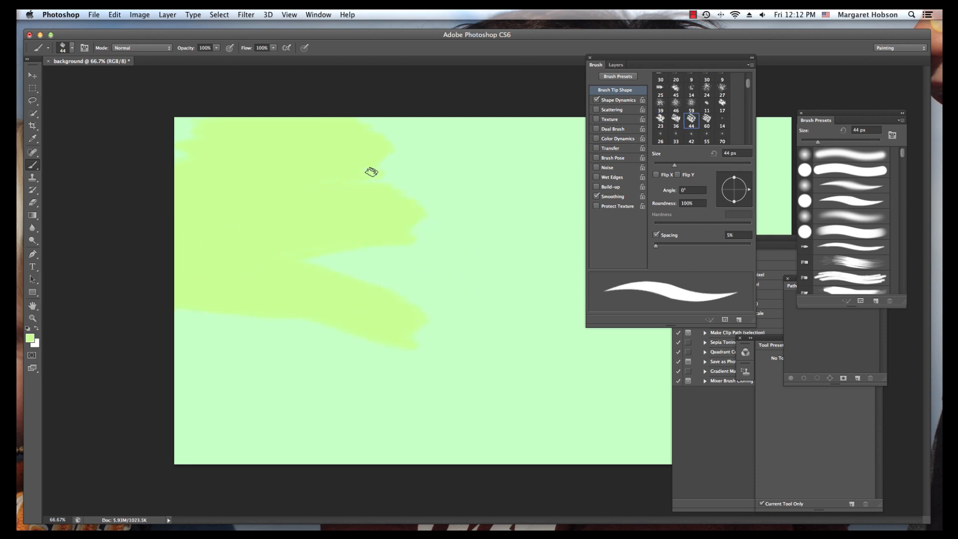
pyautogui.click(71, 48)
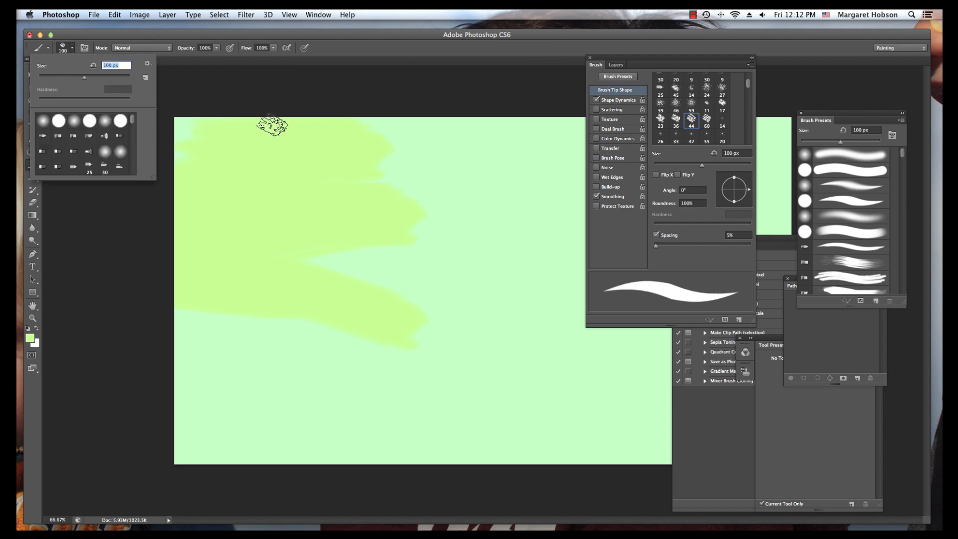
# Set the foreground to mint green #99ffcc and paint textured strokes across the lower canvas
pyautogui.click(29, 338)
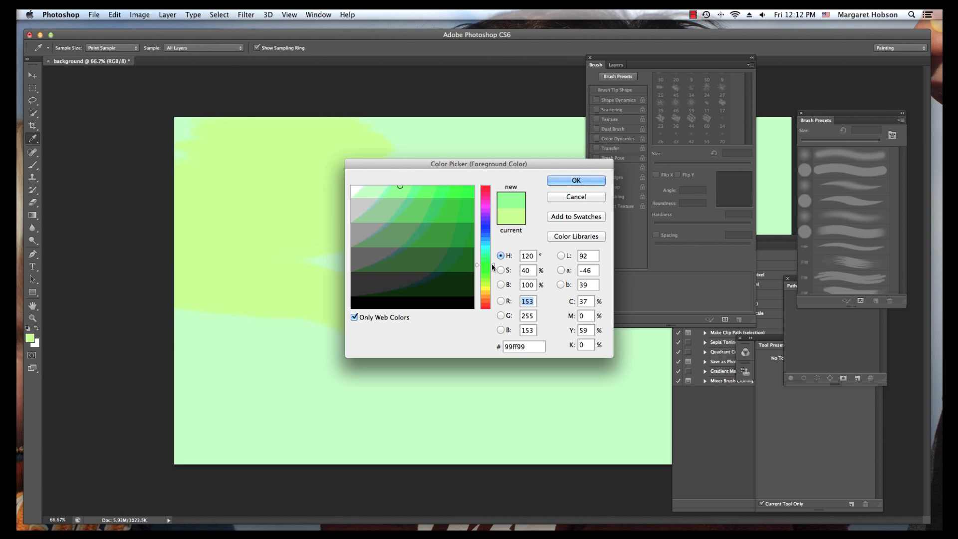
pyautogui.click(486, 260)
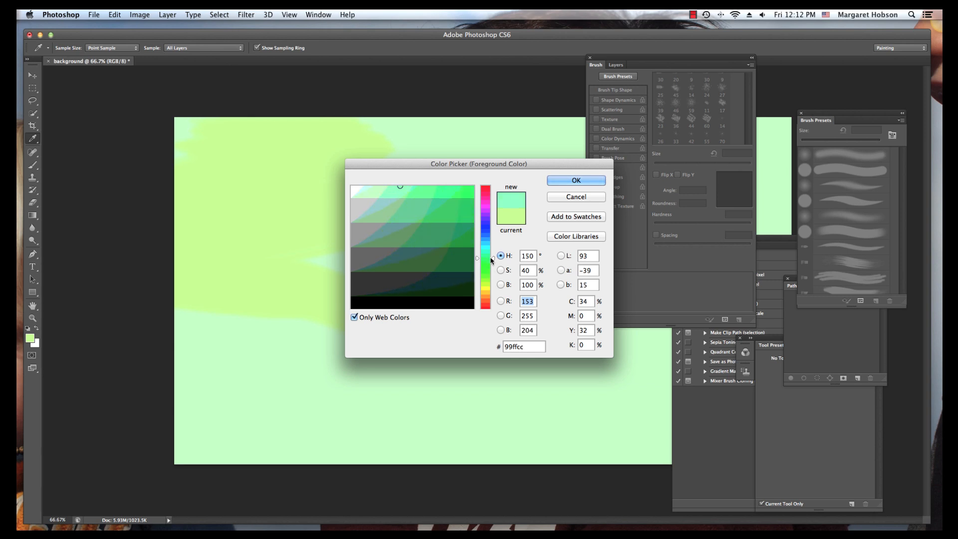
pyautogui.click(574, 181)
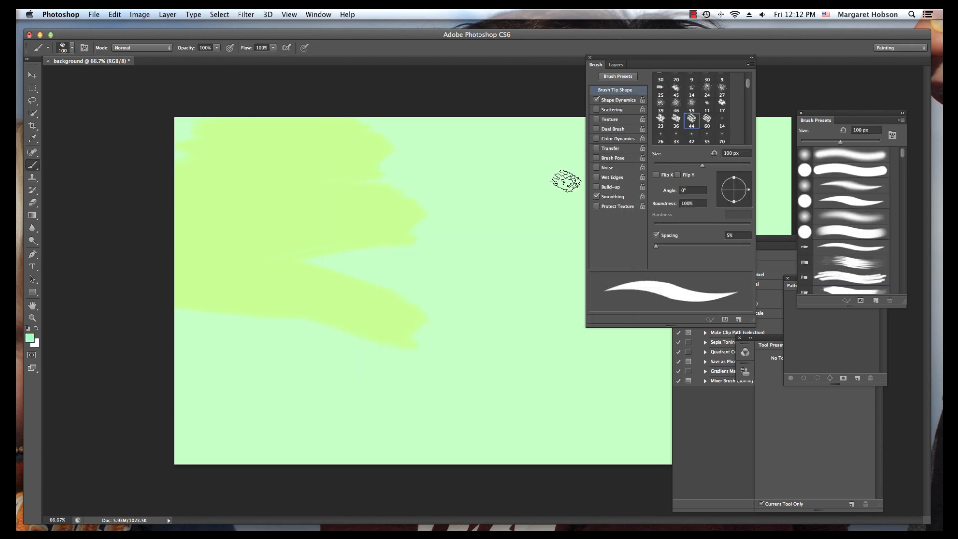
pyautogui.click(70, 48)
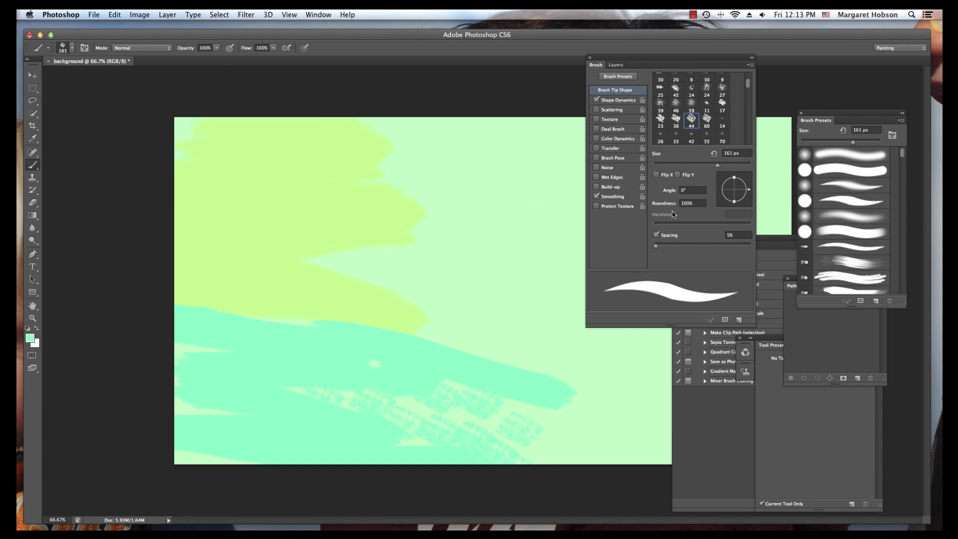
pyautogui.moveTo(752, 192)
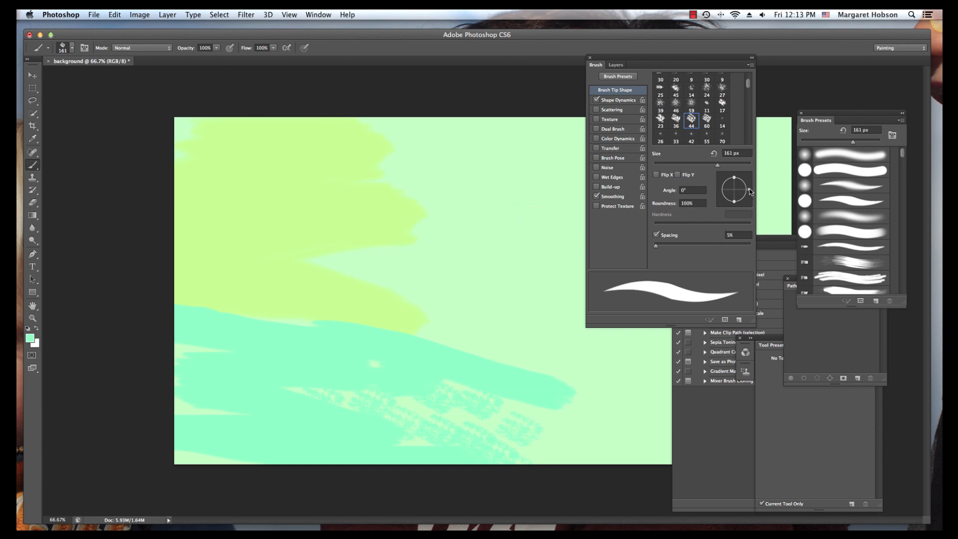
pyautogui.moveTo(659, 256)
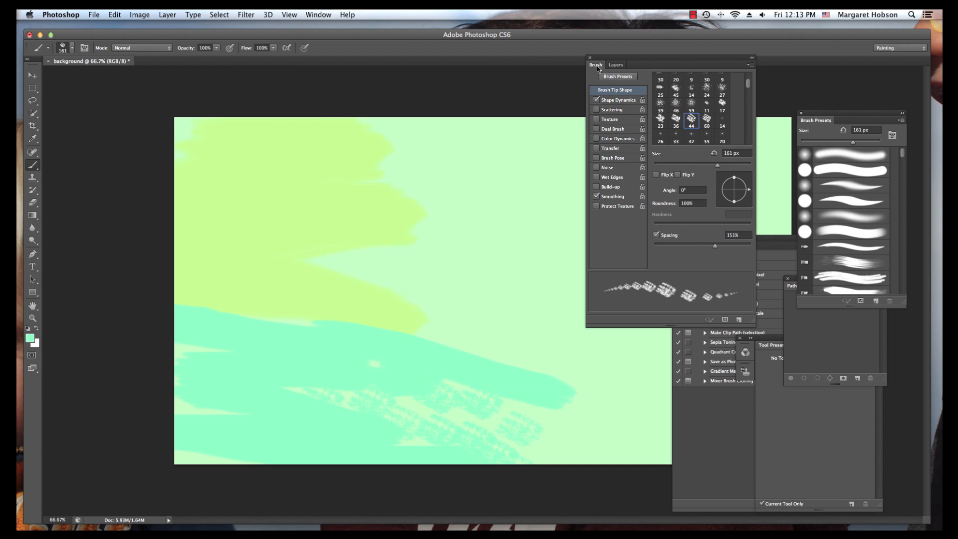
pyautogui.moveTo(309, 15)
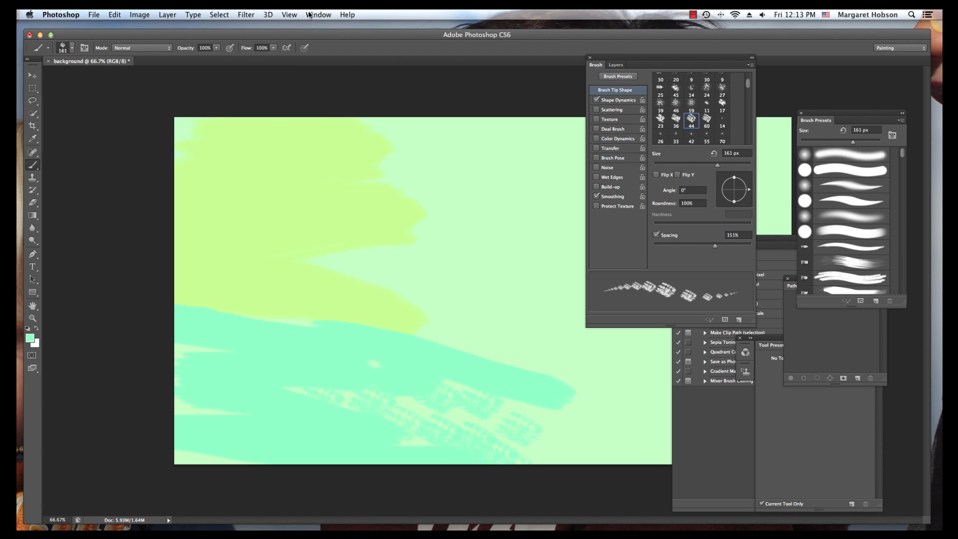
# Stamp large 767 px, widely spaced mint green marks over most of the canvas
pyautogui.click(318, 14)
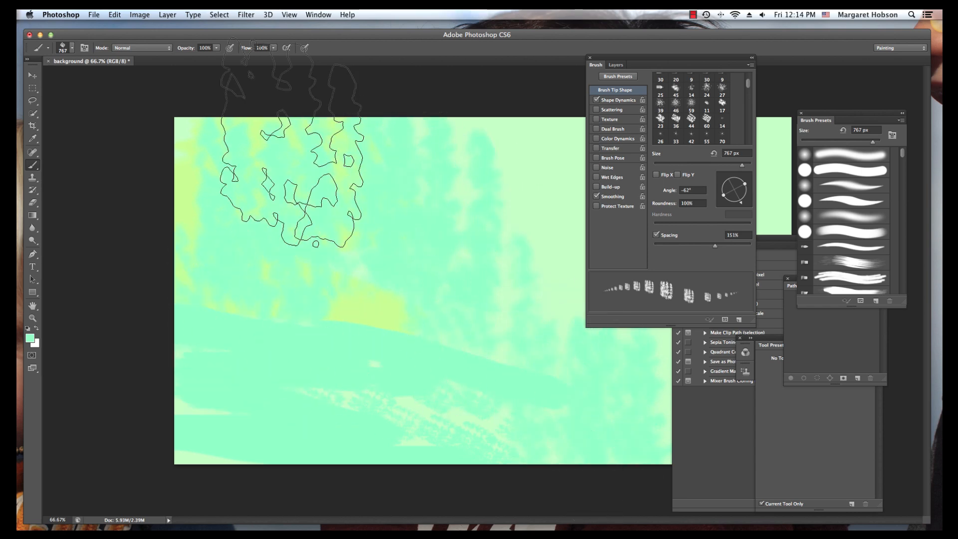
pyautogui.click(32, 306)
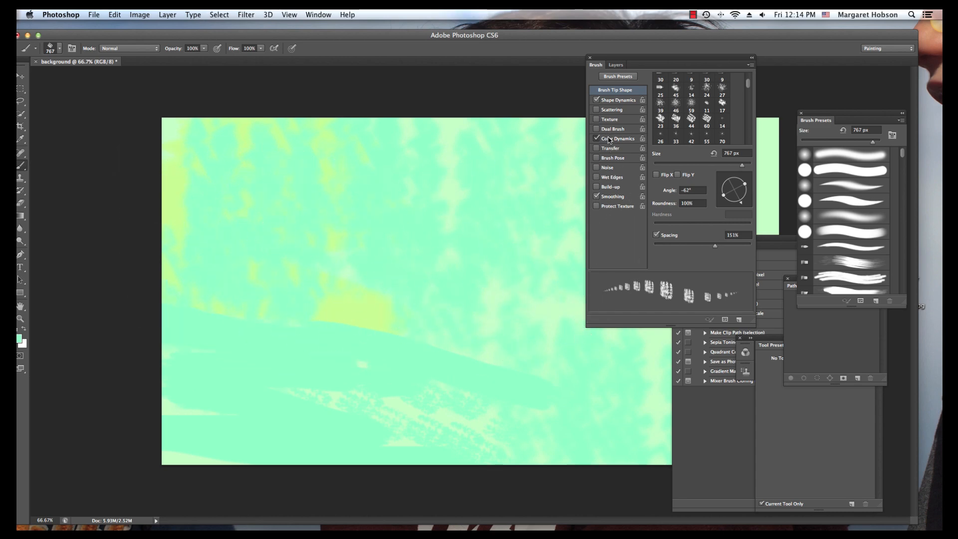
# Enable Color Dynamics so the brush varies its colour while painting
pyautogui.click(618, 138)
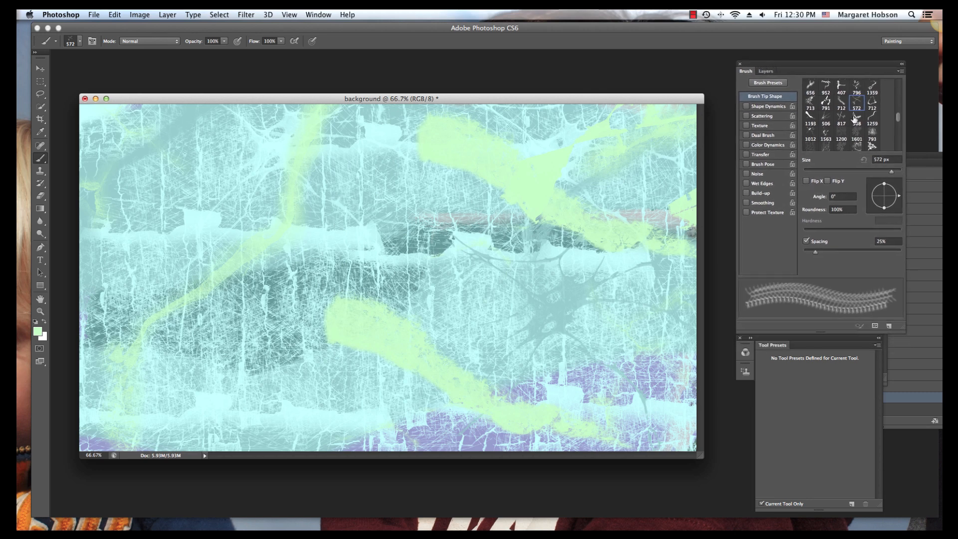
pyautogui.scroll(-3)
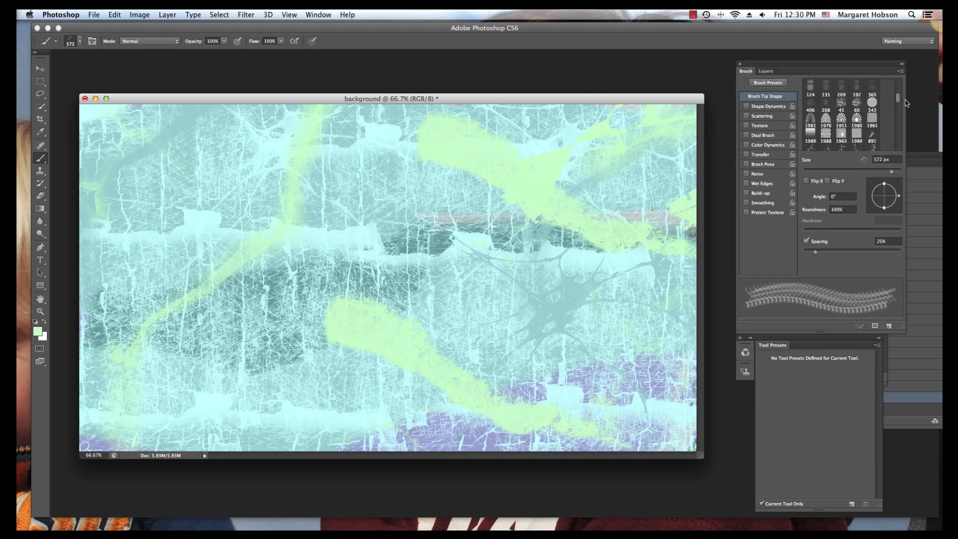
pyautogui.scroll(-3)
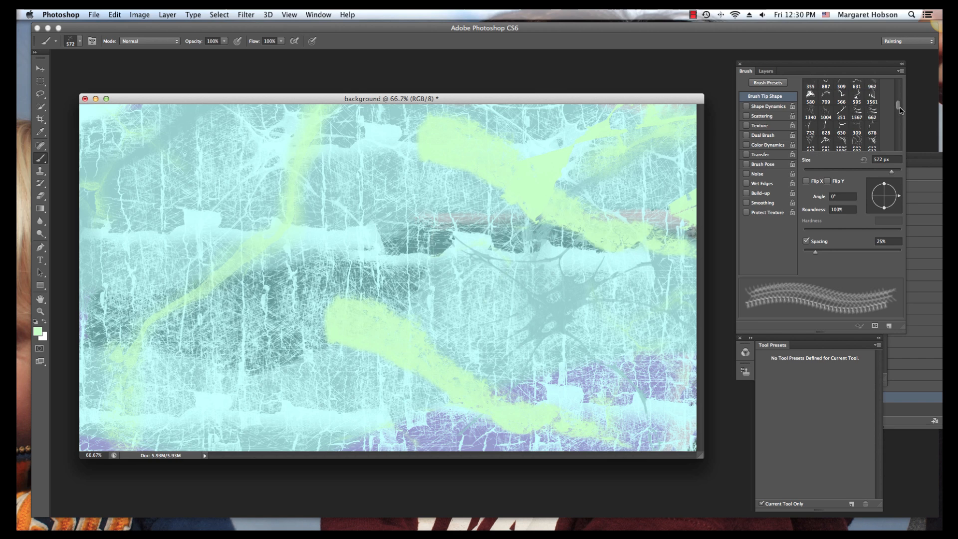
pyautogui.scroll(-3)
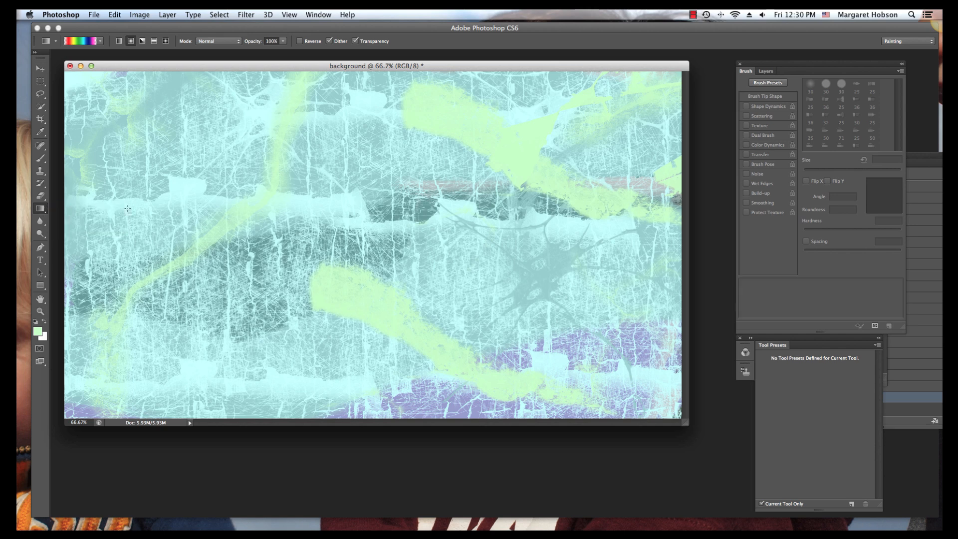
# Choose the green-to-transparent gradient preset from the gradient picker
pyautogui.click(99, 41)
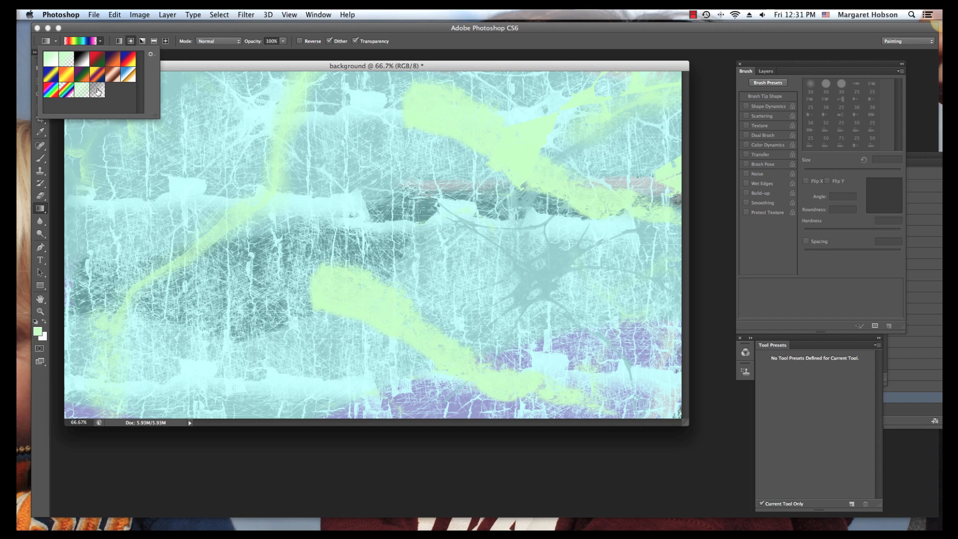
pyautogui.click(96, 58)
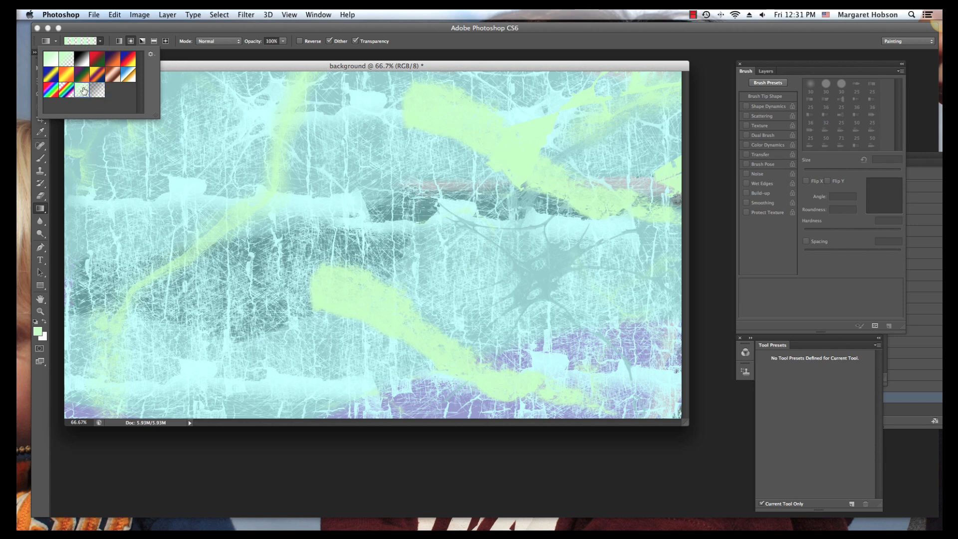
pyautogui.click(83, 89)
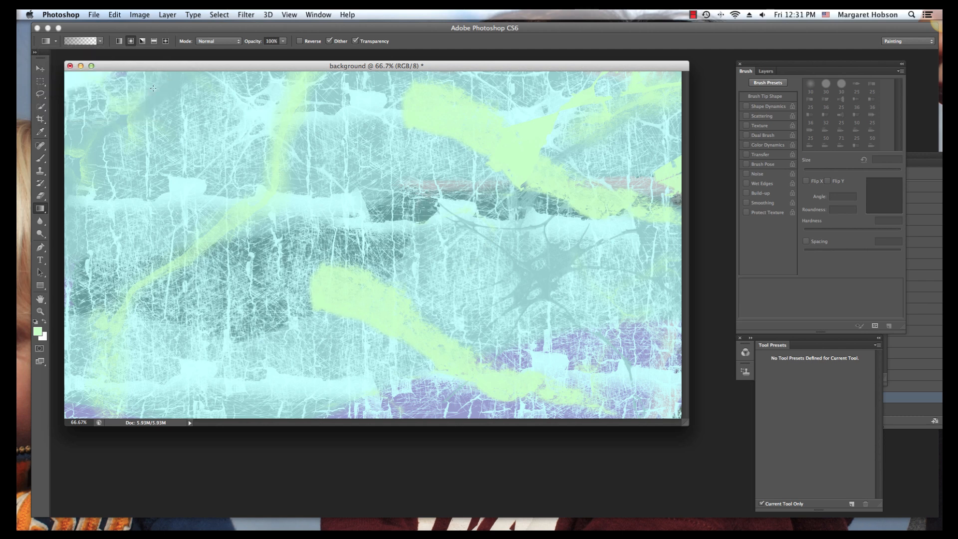
pyautogui.moveTo(357, 210)
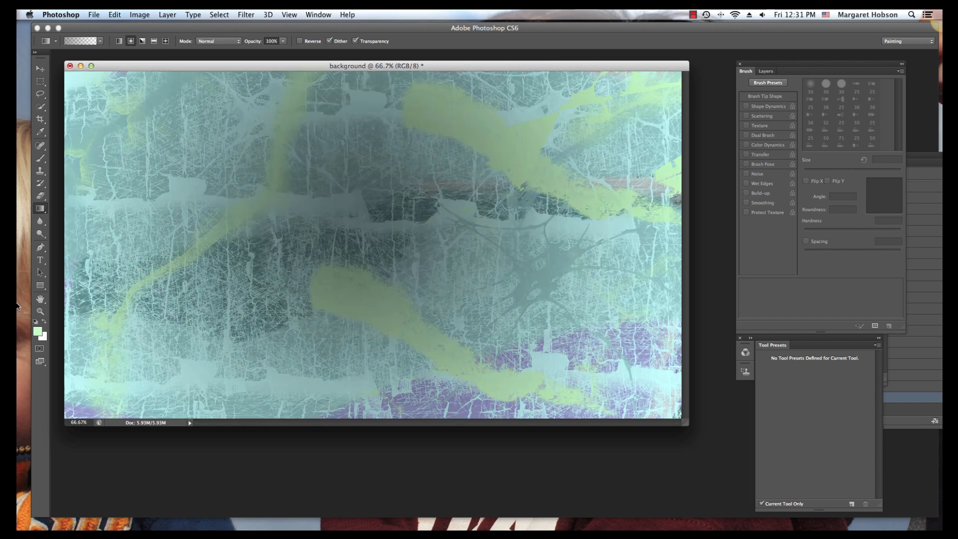
pyautogui.moveTo(717, 94)
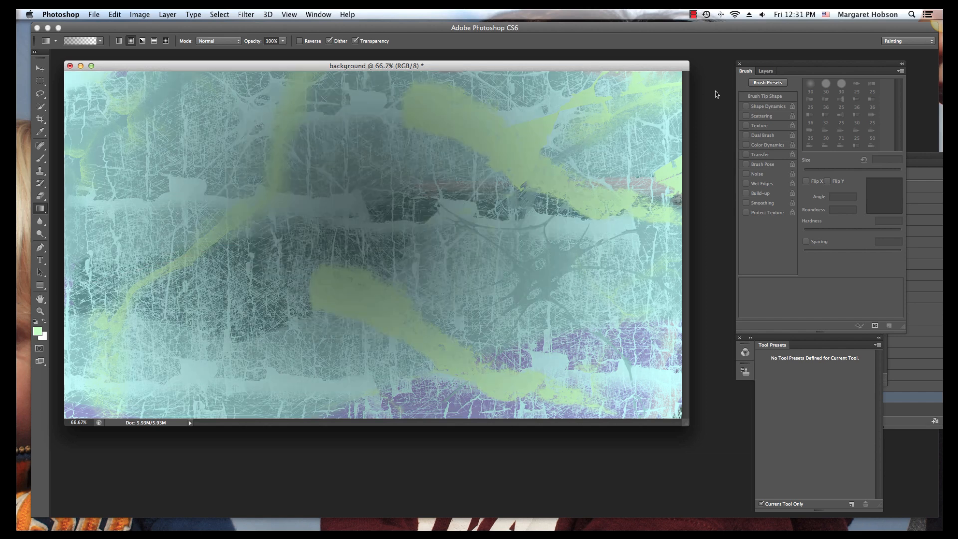
# Step back in History to before the gradient and choose the foreground-to-transparent preset
pyautogui.click(318, 14)
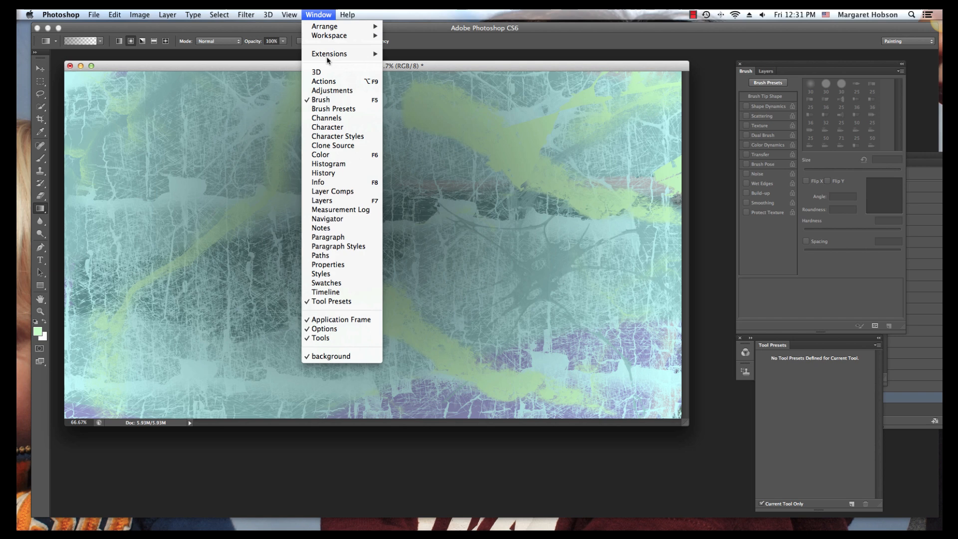
pyautogui.click(324, 173)
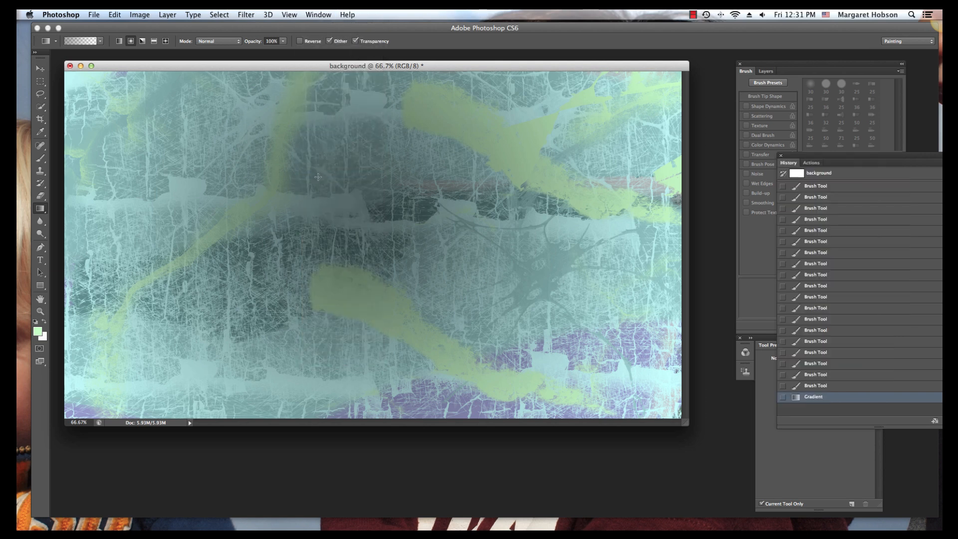
pyautogui.click(815, 385)
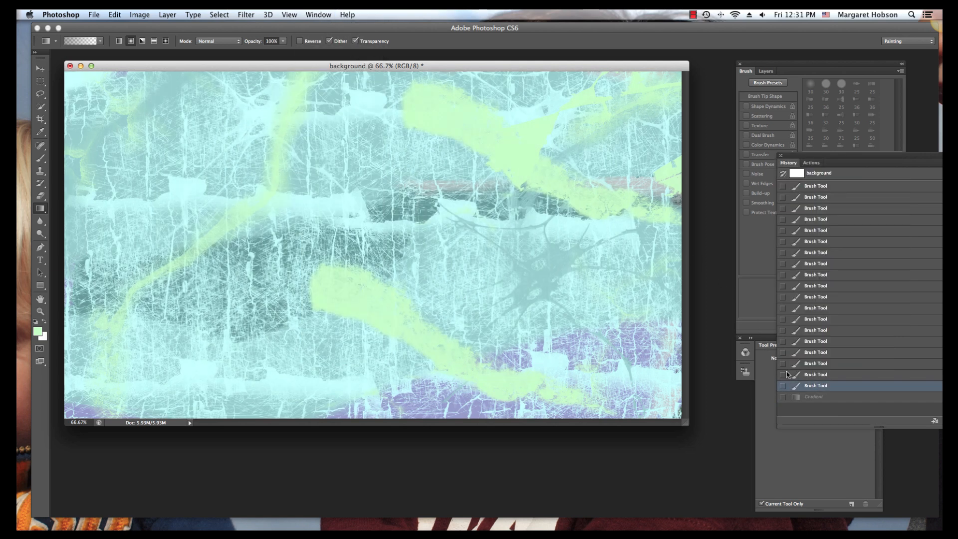
pyautogui.click(100, 41)
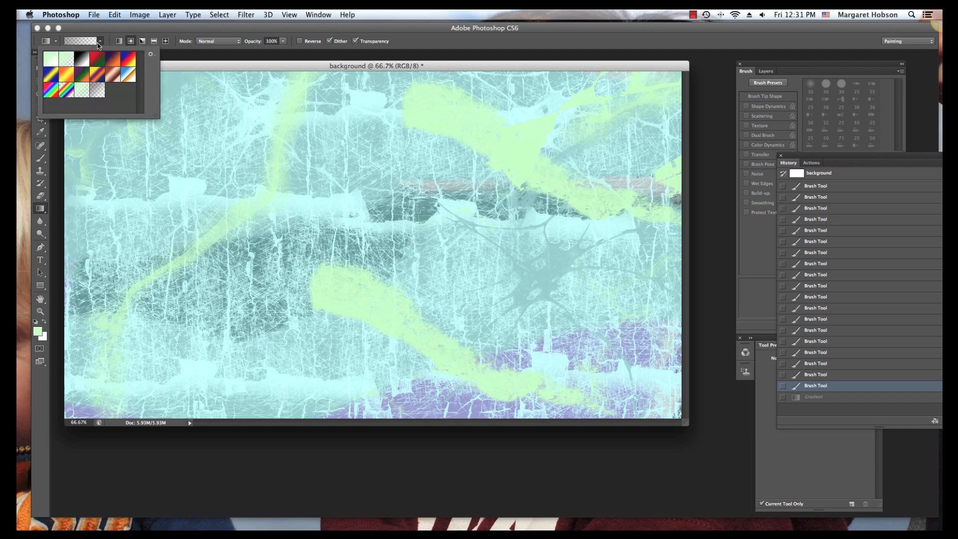
pyautogui.click(51, 58)
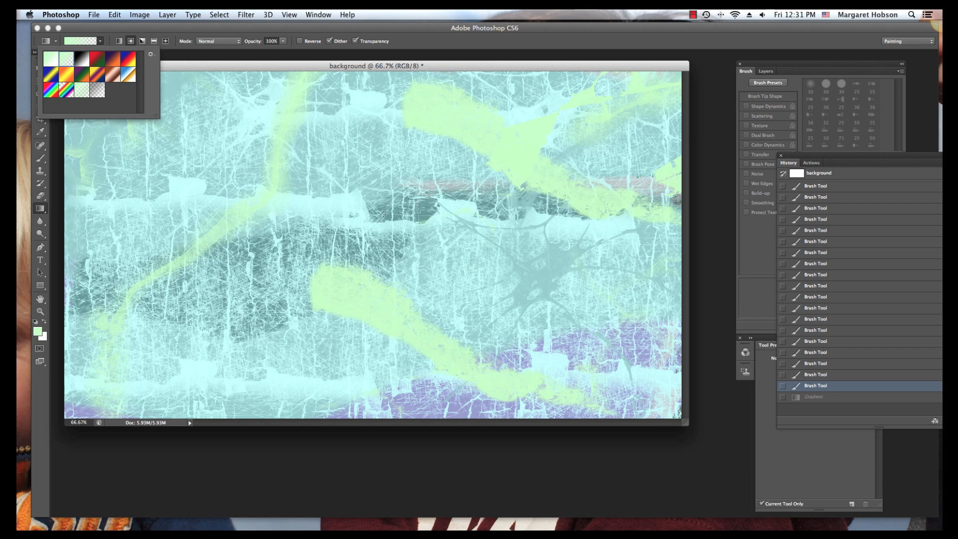
pyautogui.moveTo(664, 88)
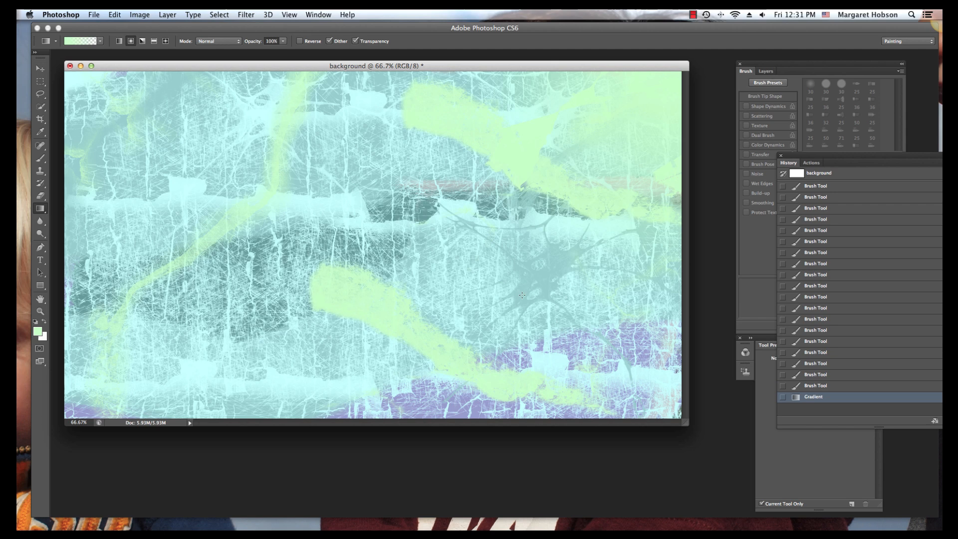
pyautogui.moveTo(667, 407)
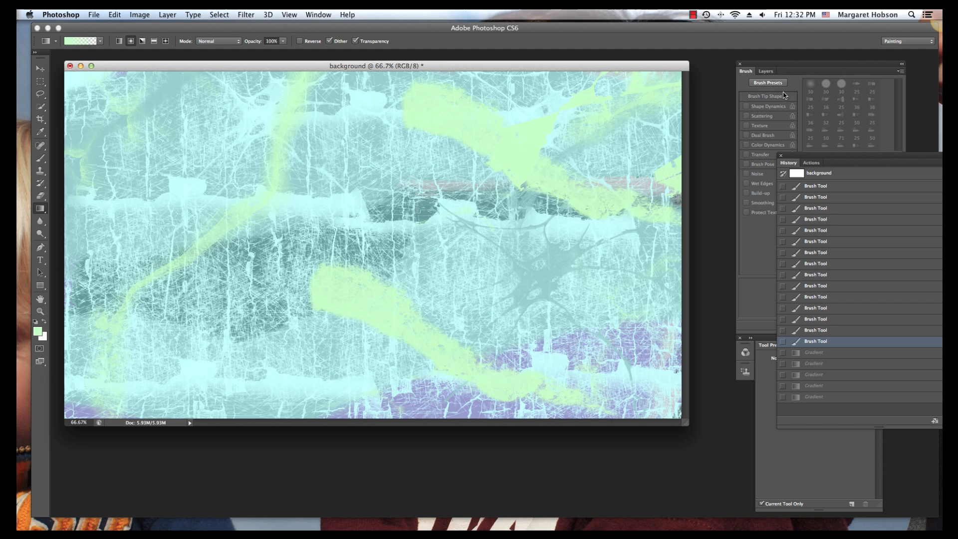
# Add a new empty layer, Layer 1, above the textured Background layer
pyautogui.click(766, 71)
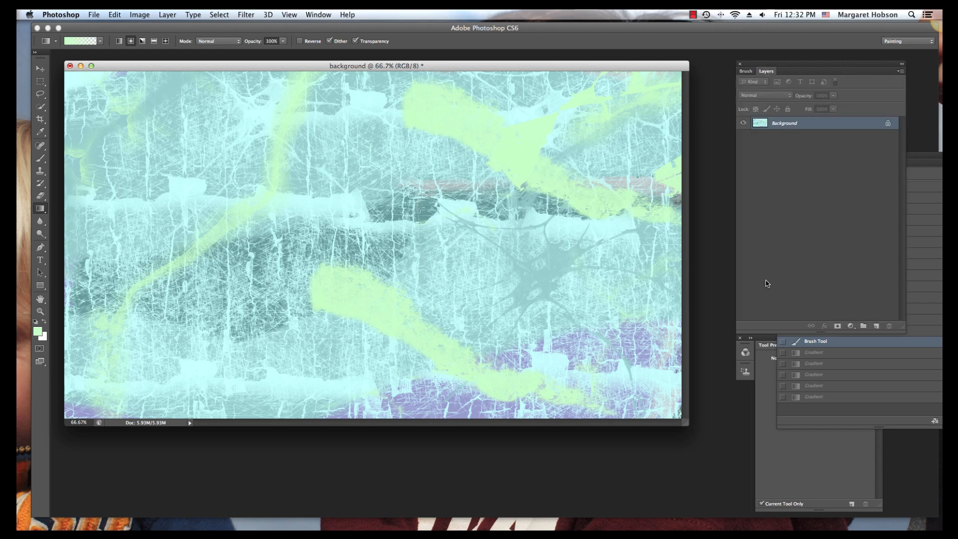
pyautogui.click(854, 325)
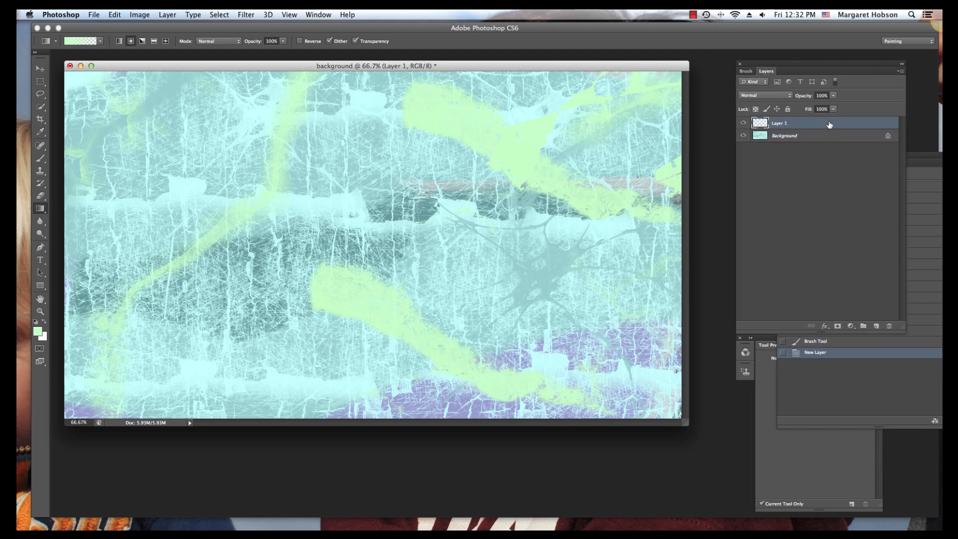
pyautogui.moveTo(685, 115)
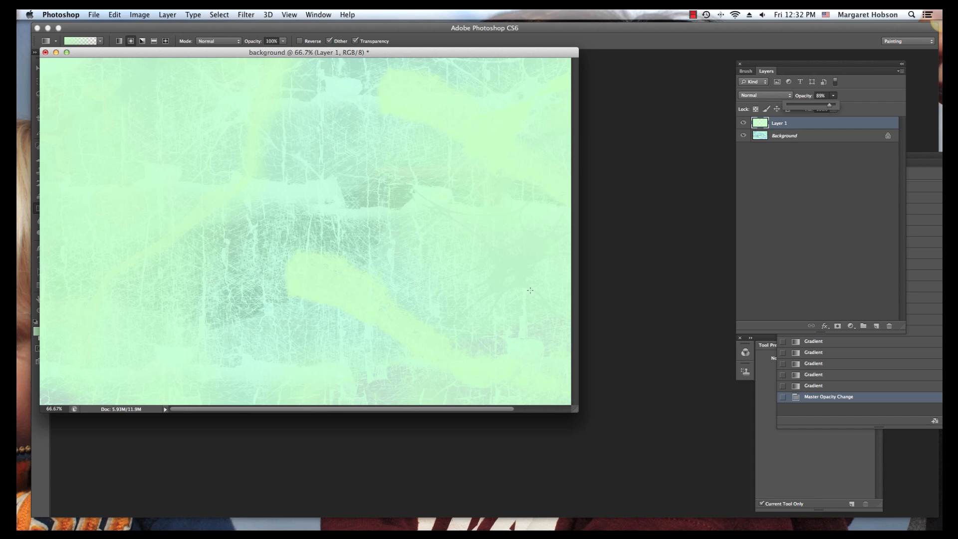
pyautogui.moveTo(171, 54)
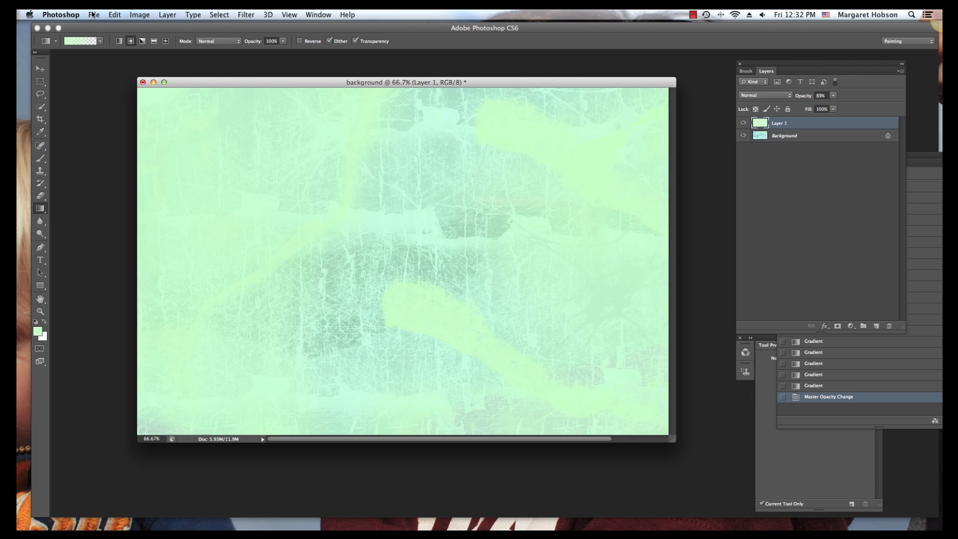
# Export via Save for Web as JPEG High at 1920×1080
pyautogui.click(94, 14)
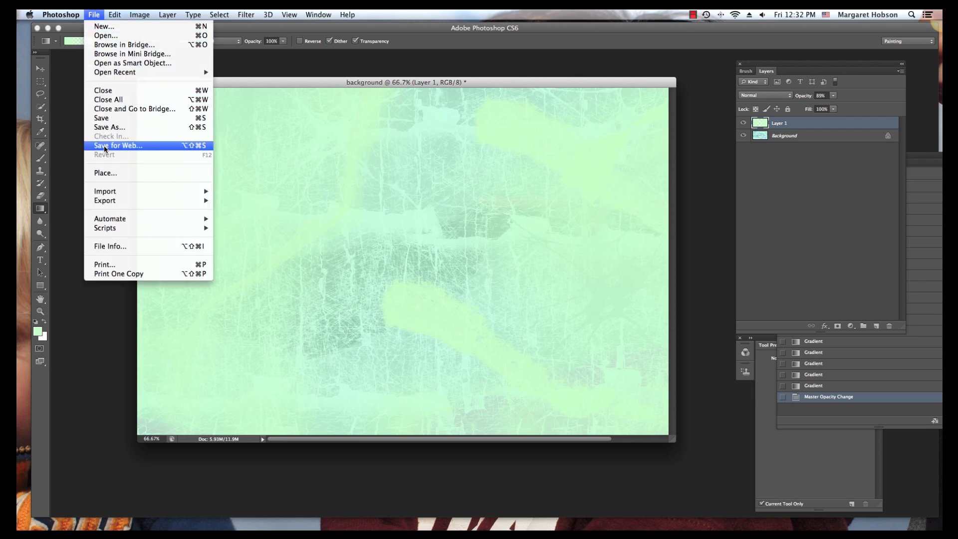
pyautogui.click(117, 146)
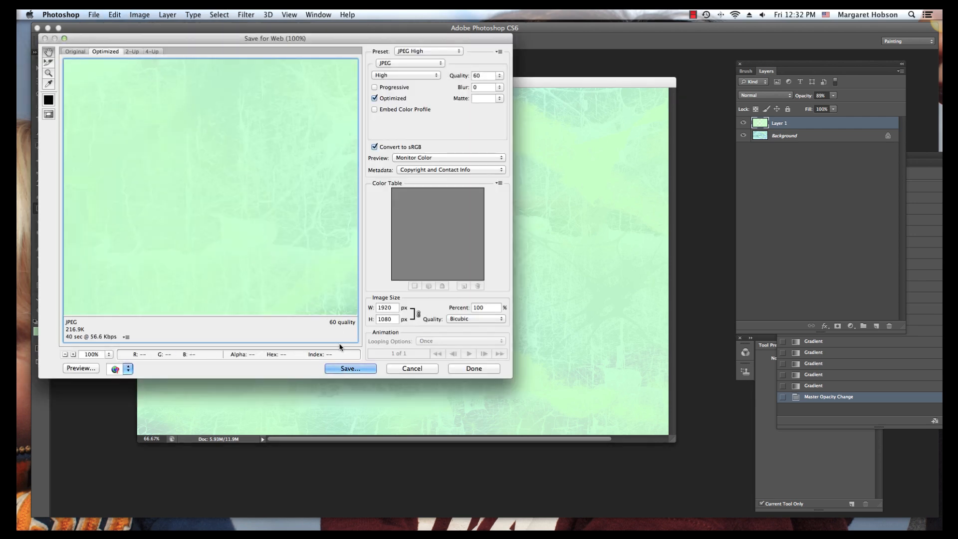
pyautogui.moveTo(355, 312)
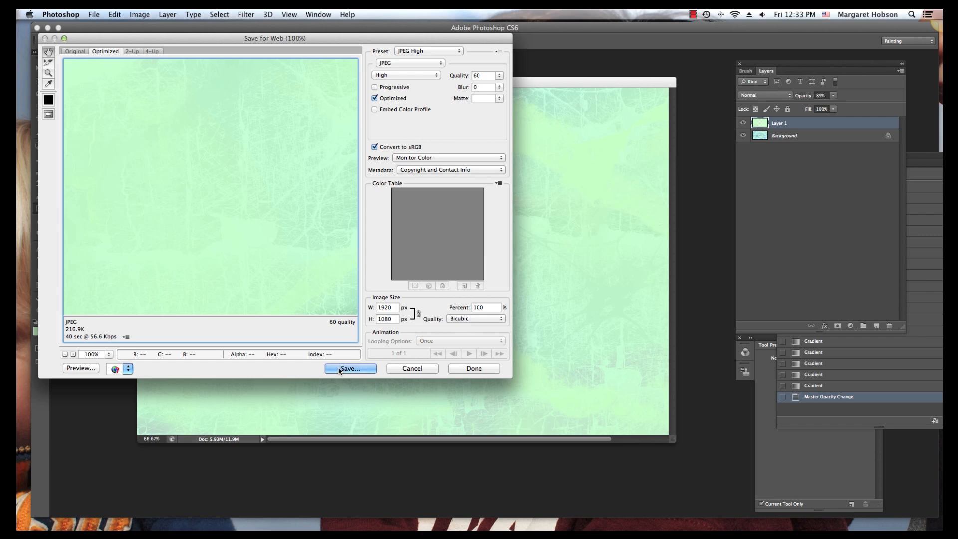
pyautogui.click(351, 368)
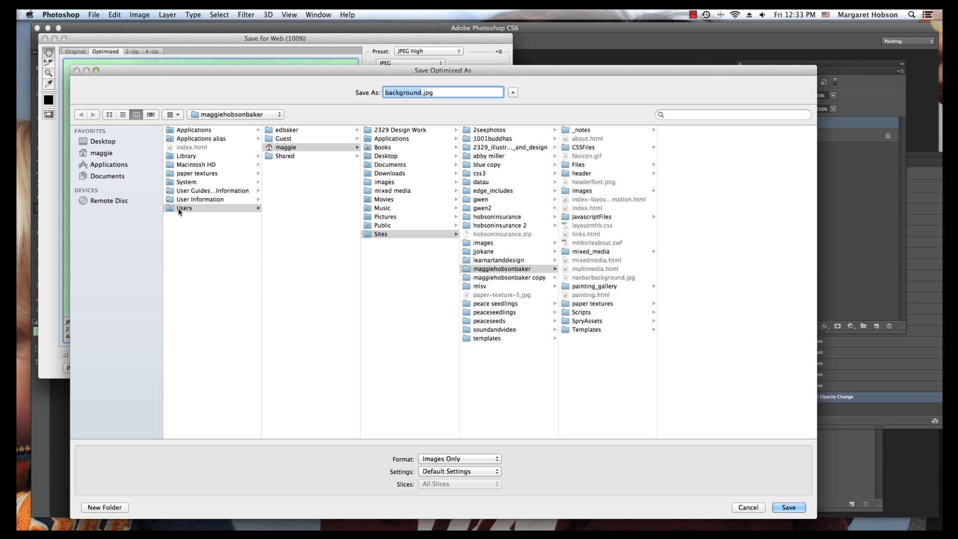
# Save background.jpg into Users > maggie > Sites > peaceseedlings
pyautogui.click(184, 208)
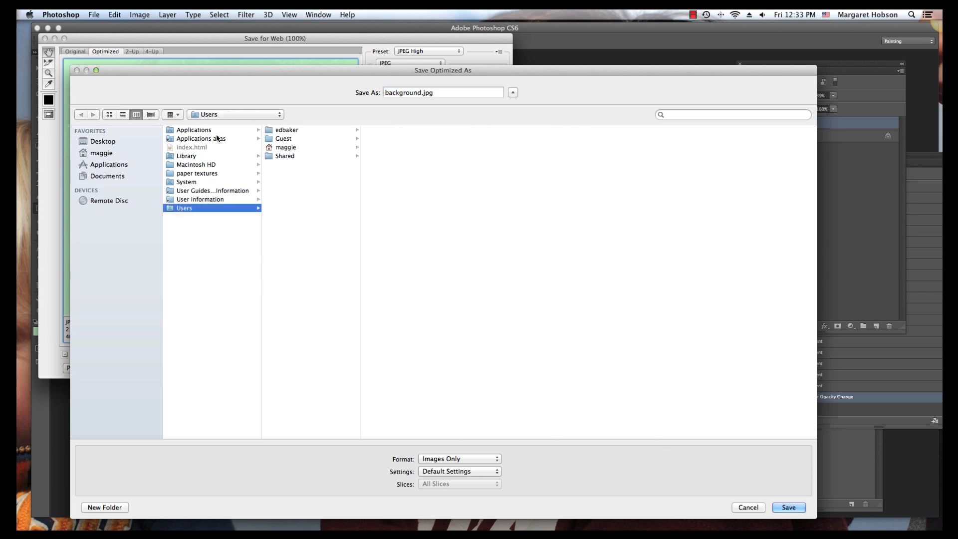
pyautogui.click(286, 147)
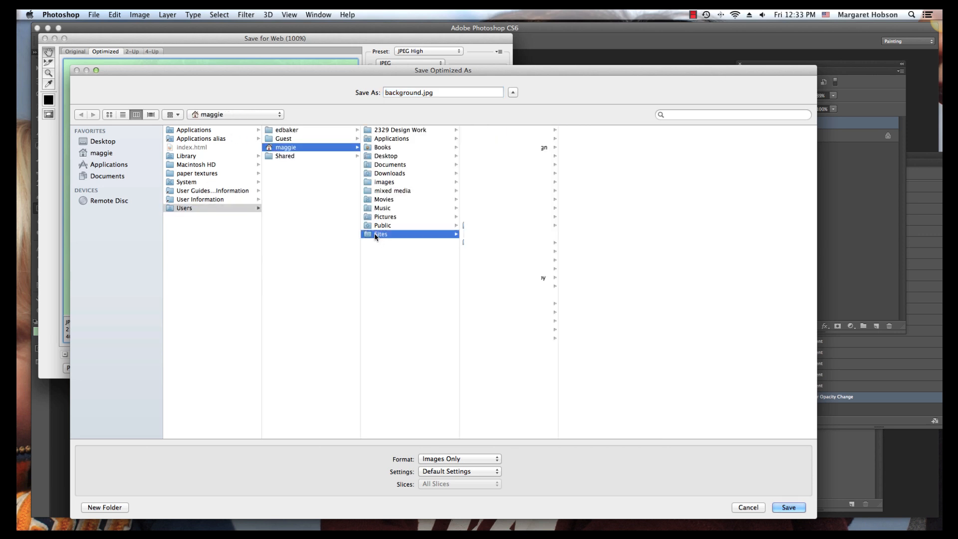
pyautogui.click(380, 233)
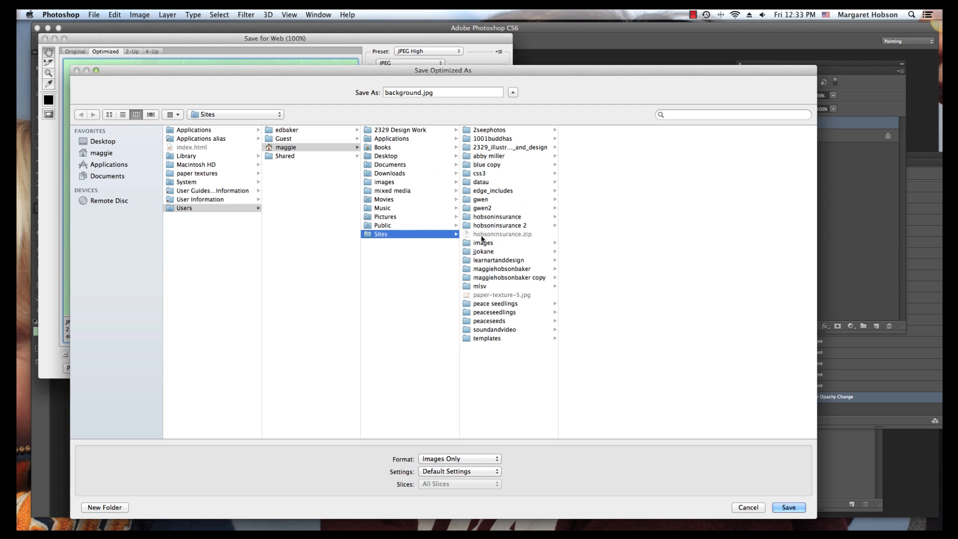
pyautogui.click(494, 313)
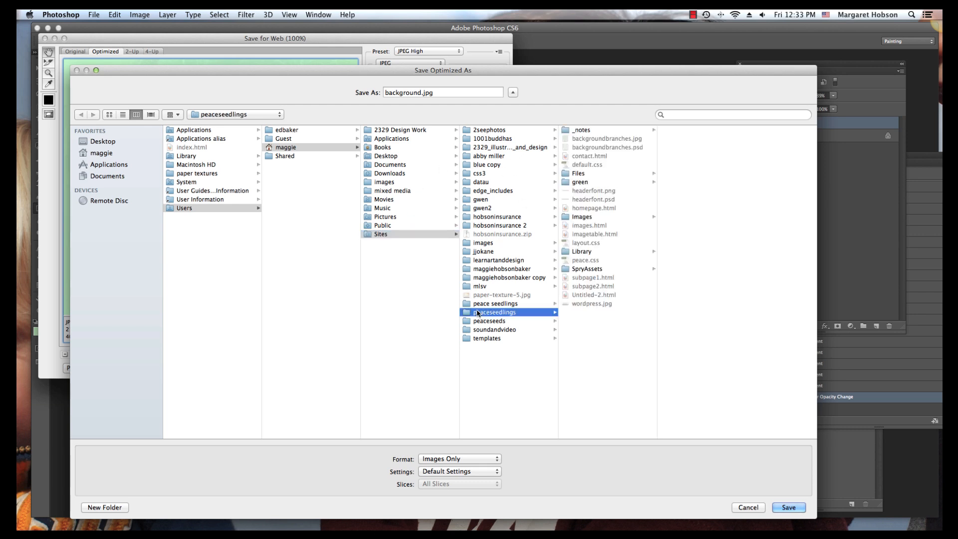
pyautogui.moveTo(610, 356)
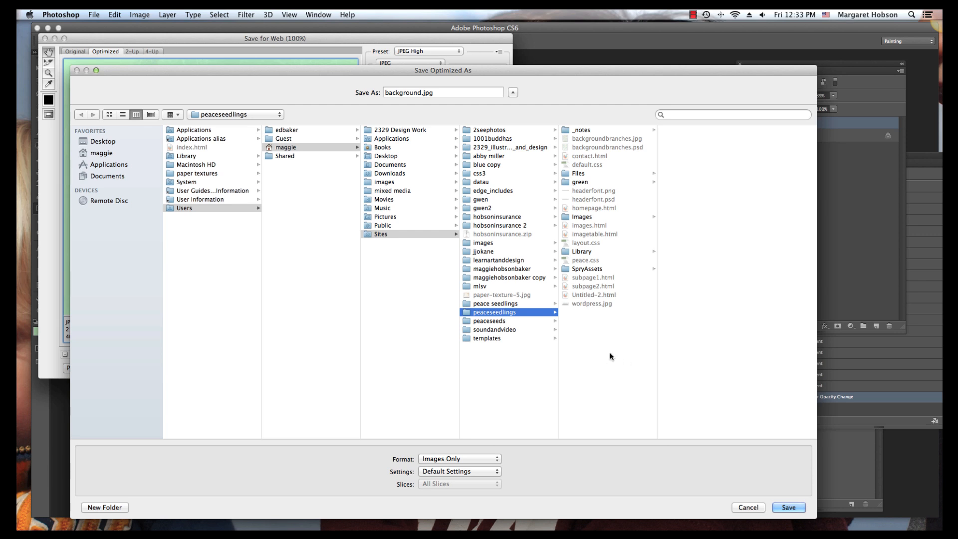
pyautogui.moveTo(506, 135)
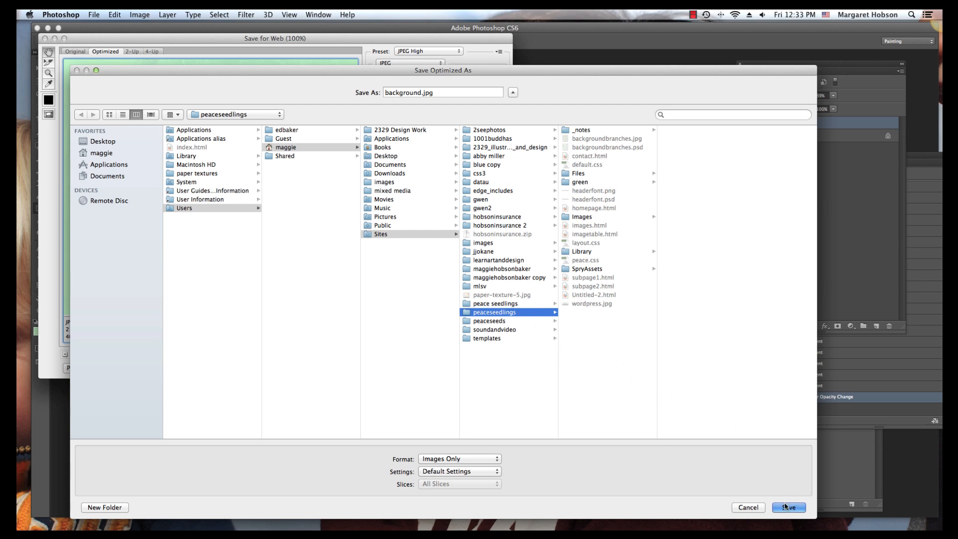
pyautogui.click(789, 507)
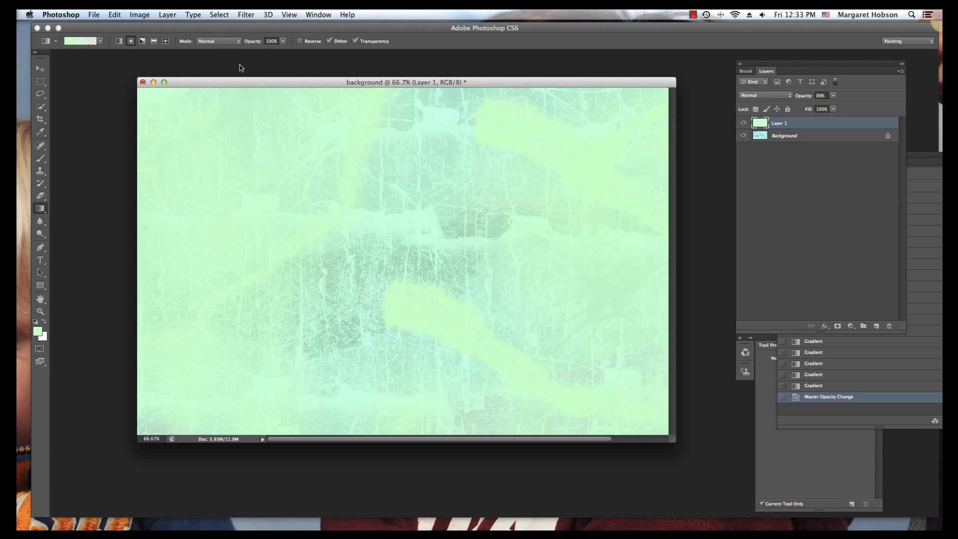
pyautogui.moveTo(364, 82); pyautogui.dragTo(391, 79)
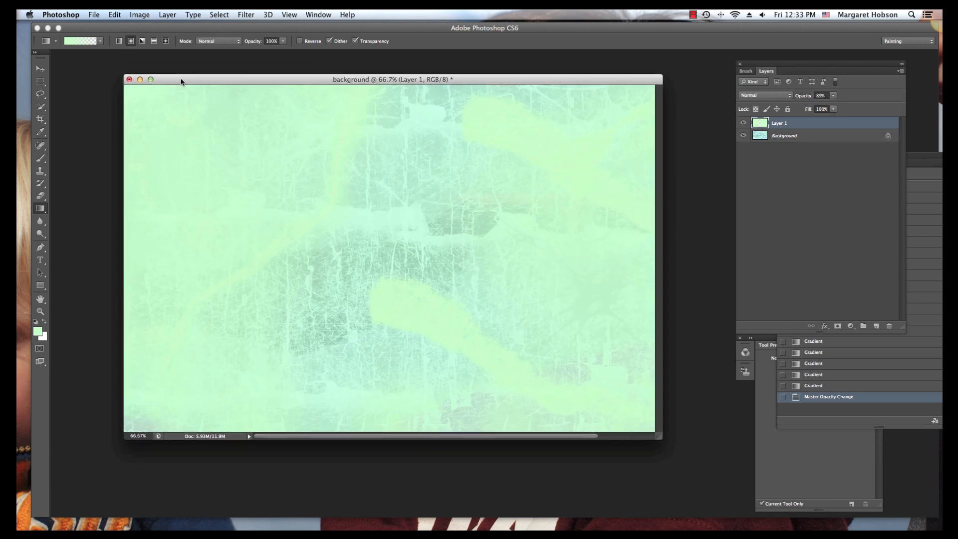
pyautogui.moveTo(391, 79); pyautogui.dragTo(369, 71)
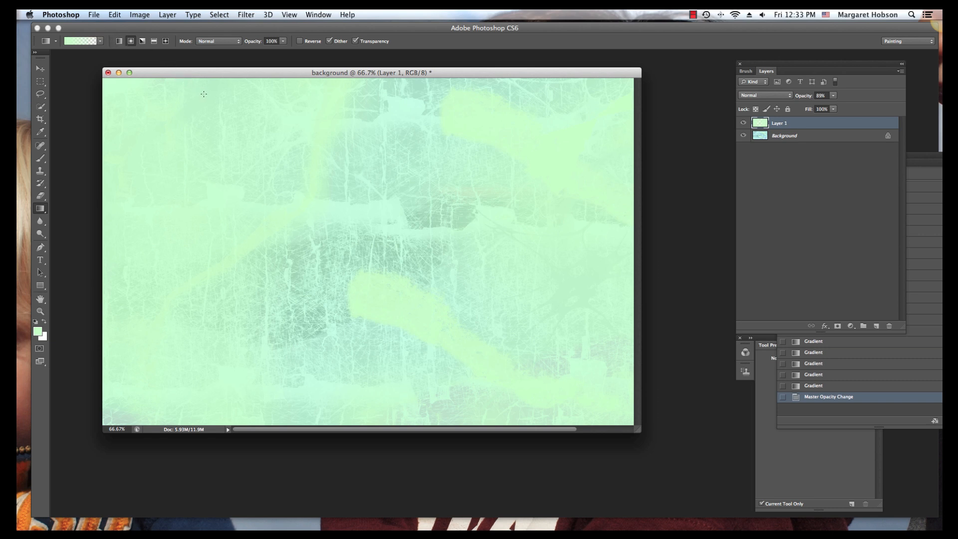
pyautogui.moveTo(230, 105)
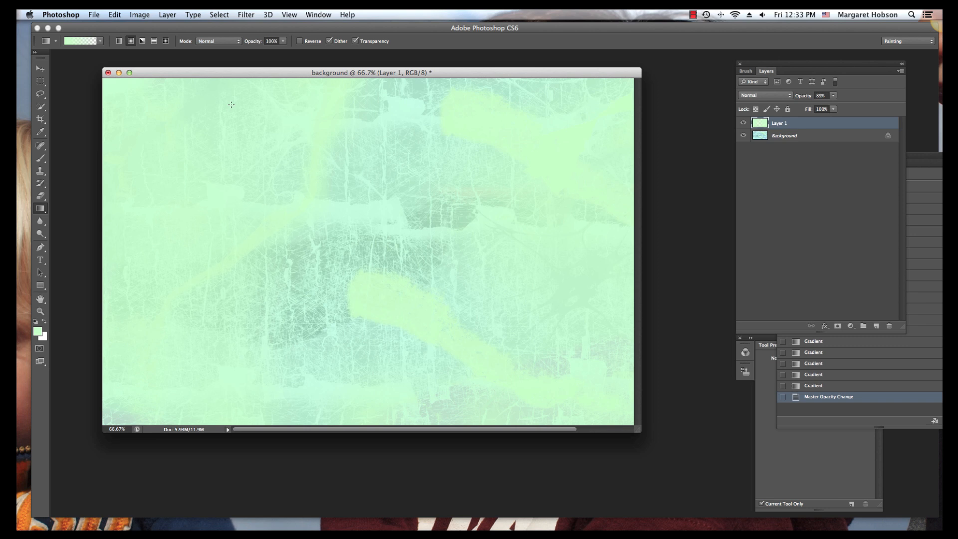
pyautogui.moveTo(224, 99)
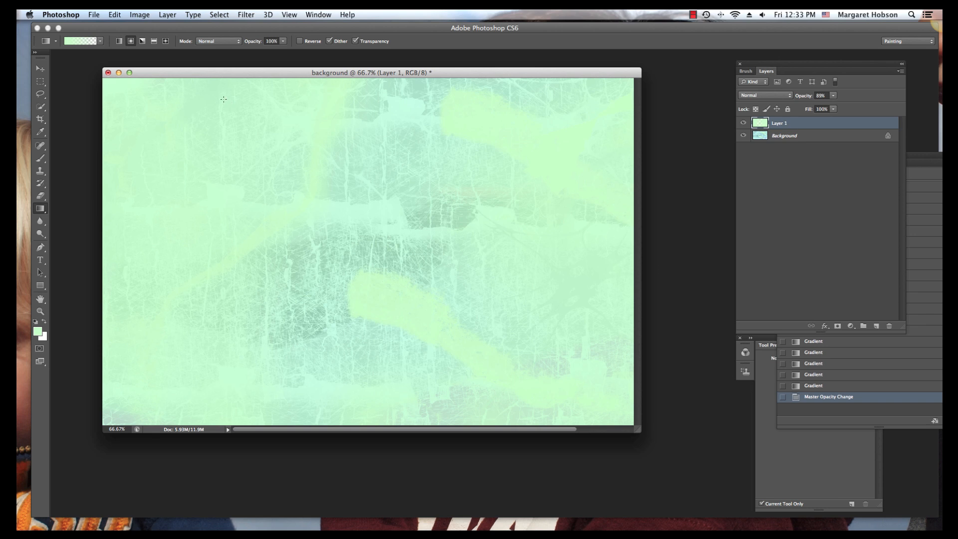
pyautogui.moveTo(176, 153)
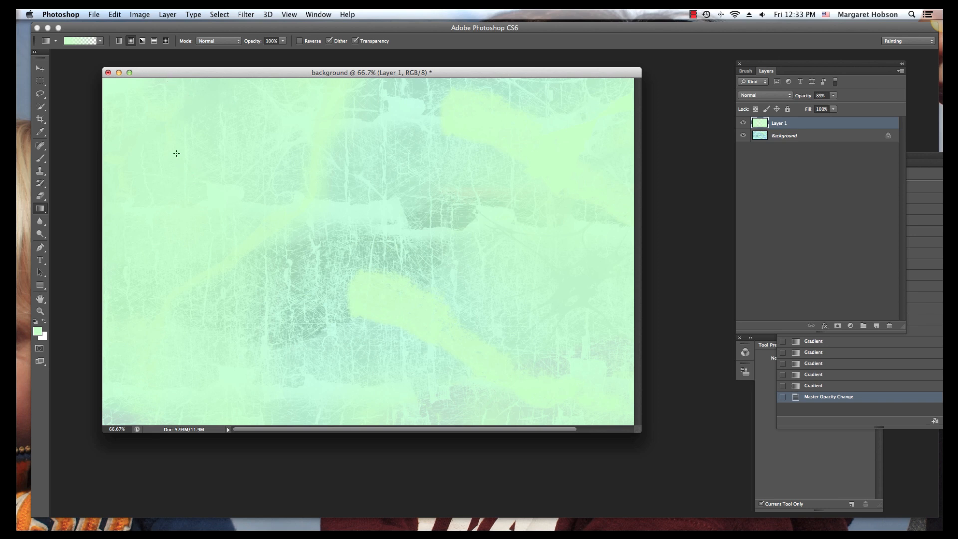
pyautogui.moveTo(117, 81)
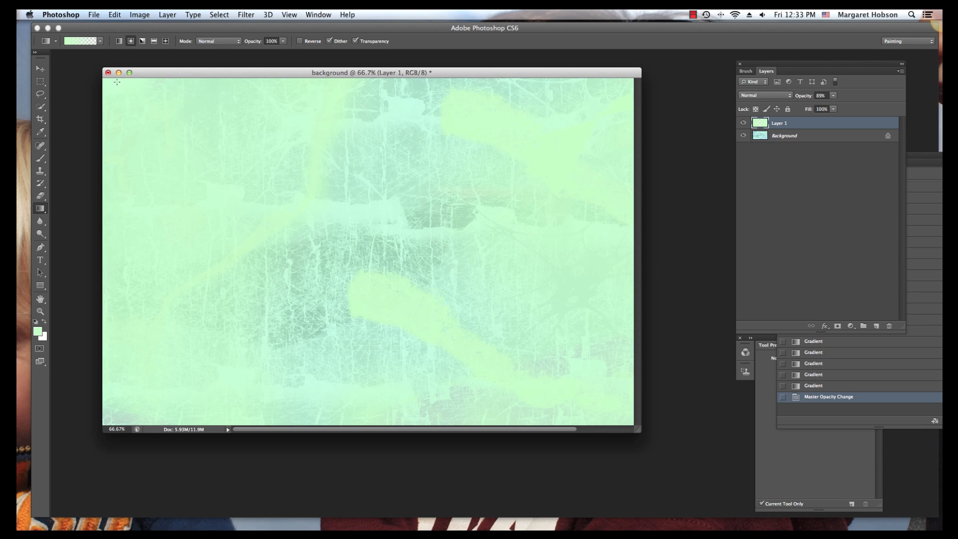
pyautogui.moveTo(635, 91)
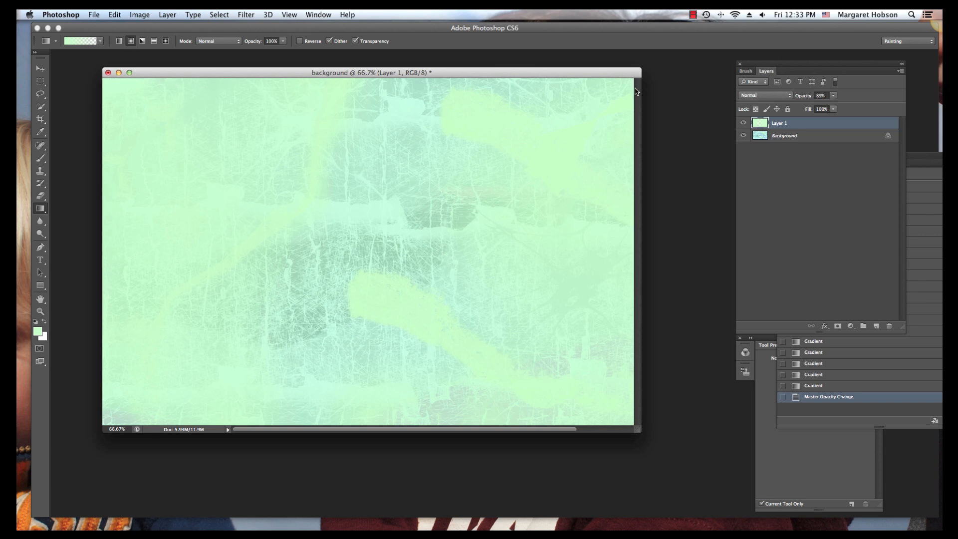
pyautogui.moveTo(213, 355)
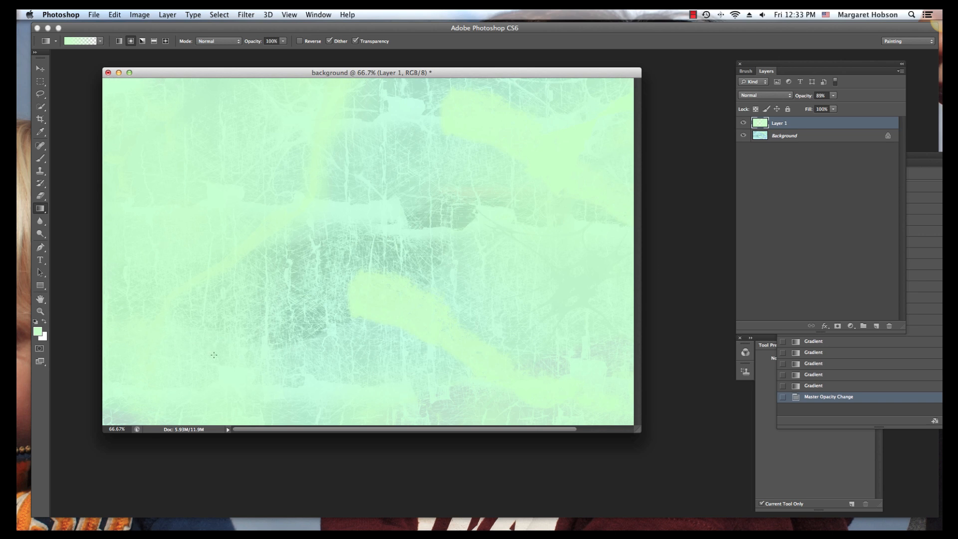
pyautogui.moveTo(337, 313)
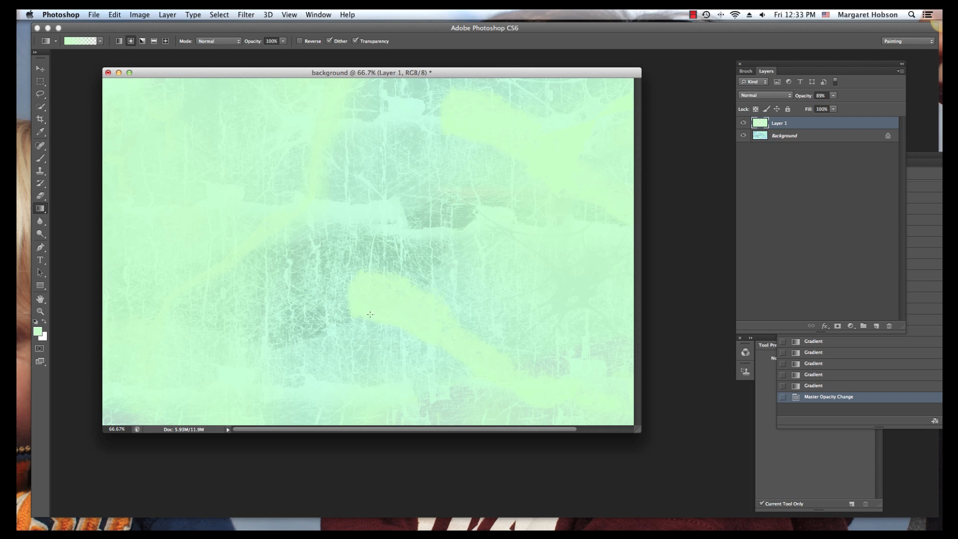
pyautogui.moveTo(316, 97)
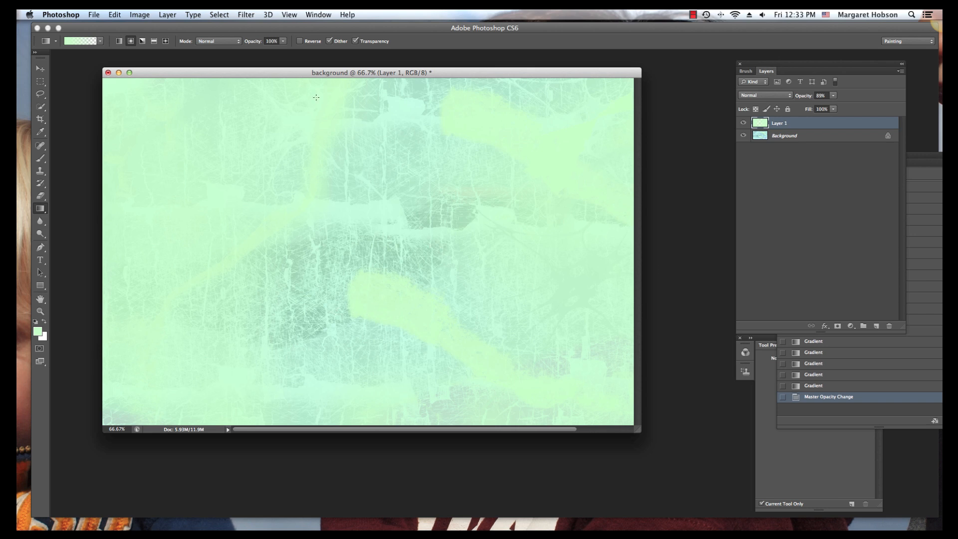